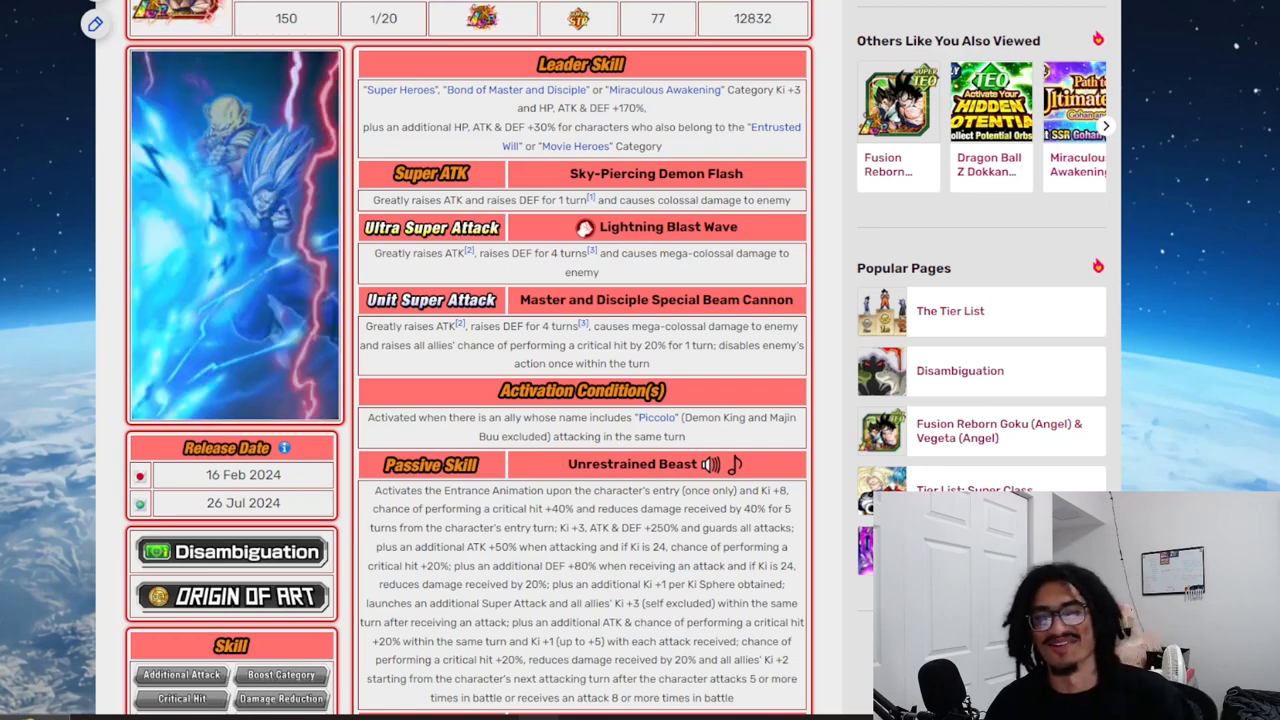
Scroll past the Passive Skill to Active Skill 'Gohan's Confidence', its condition, and Link Skills
{"action": "scroll", "scroll_direction": "up", "scroll_amount": 3}
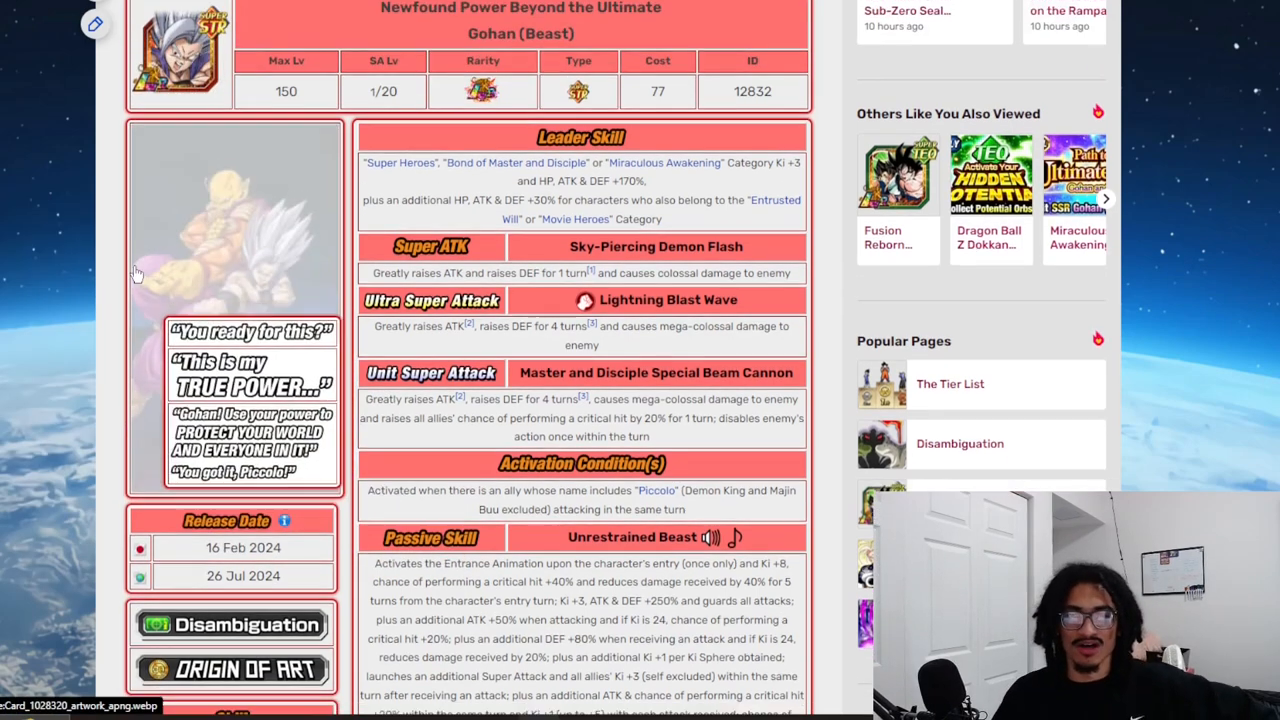
{"action": "scroll", "scroll_direction": "down", "scroll_amount": 3}
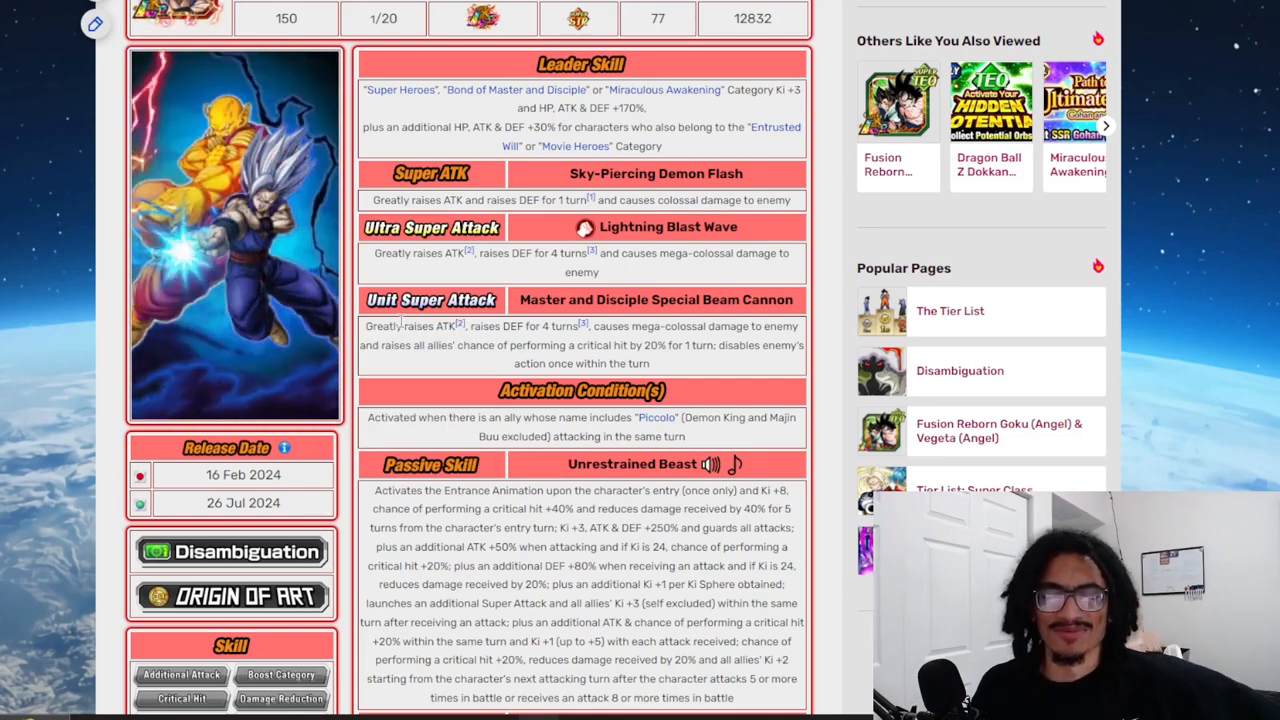
{"action": "mouse_move", "coordinate": [430, 299]}
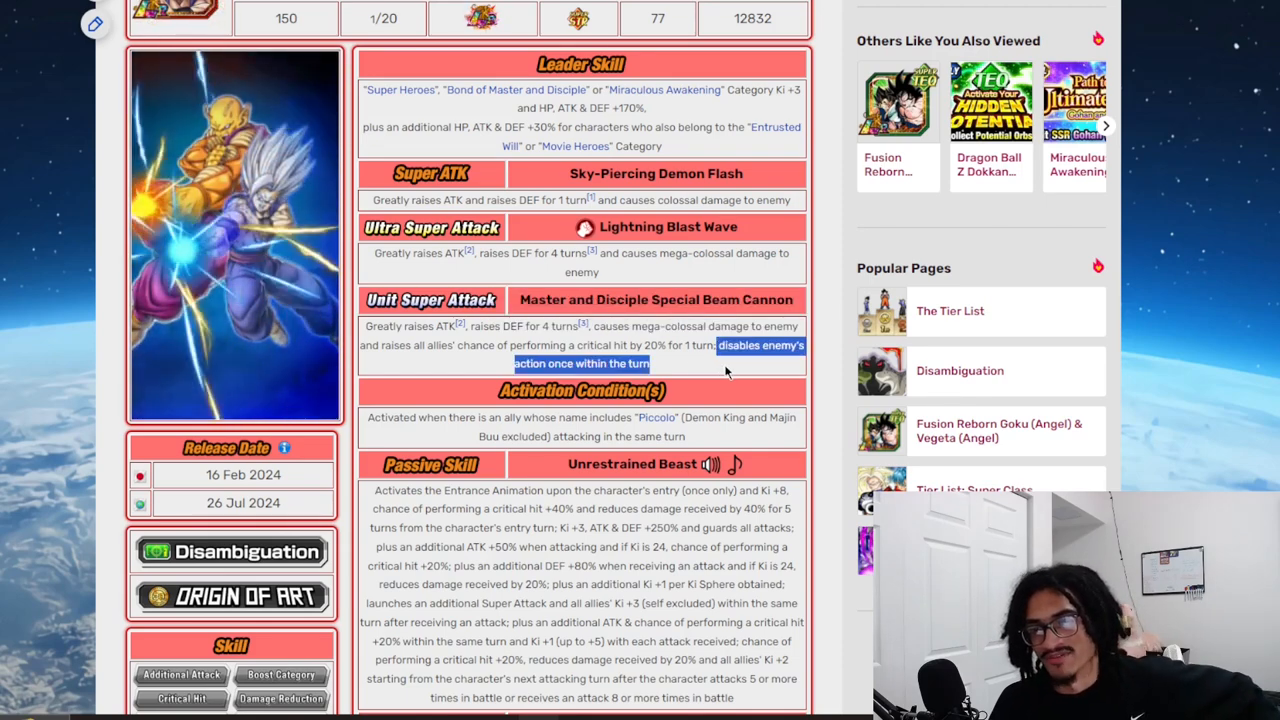
{"action": "scroll", "scroll_direction": "down", "scroll_amount": 3}
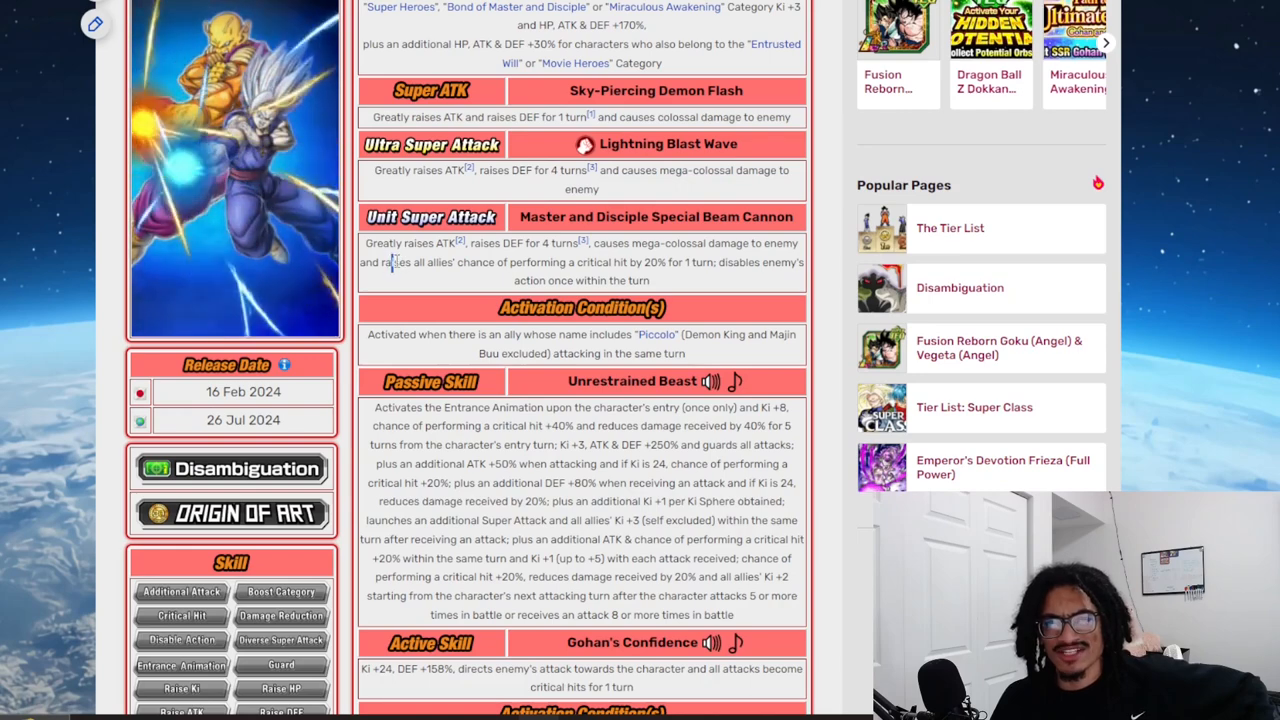
{"action": "left_click_drag", "start_coordinate": [388, 262], "coordinate": [710, 262]}
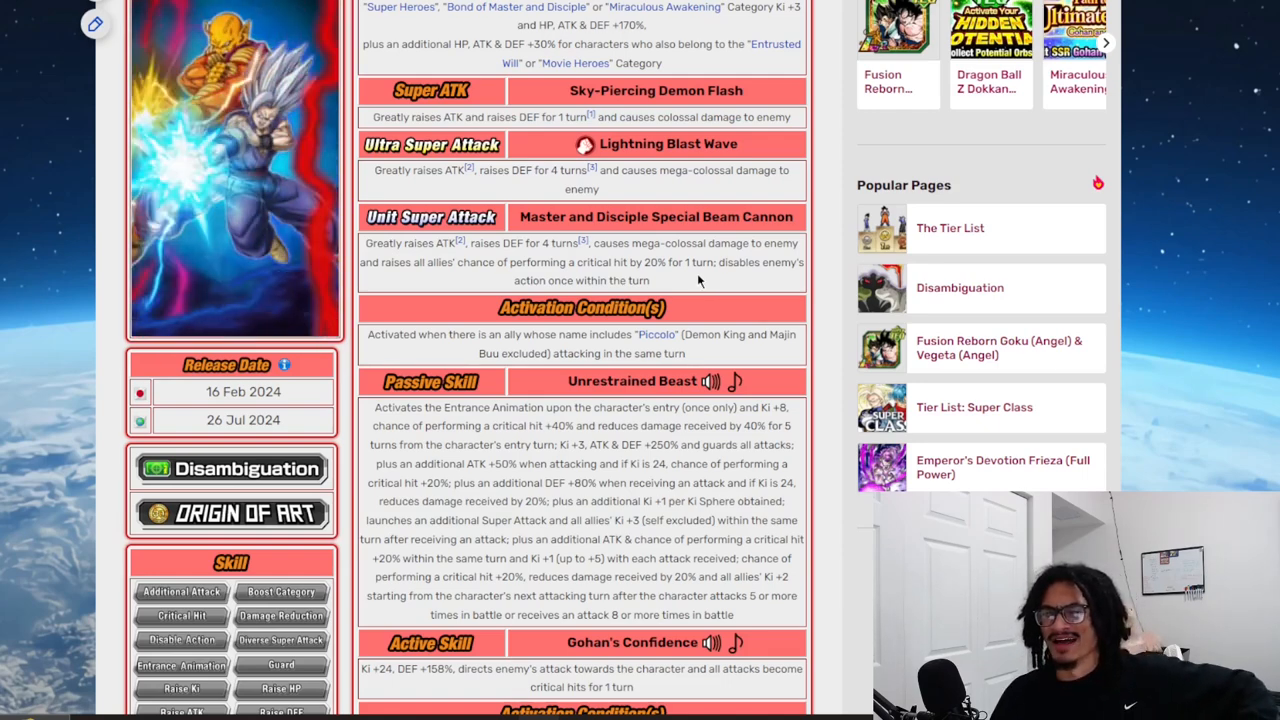
{"action": "left_click_drag", "start_coordinate": [408, 262], "coordinate": [712, 262]}
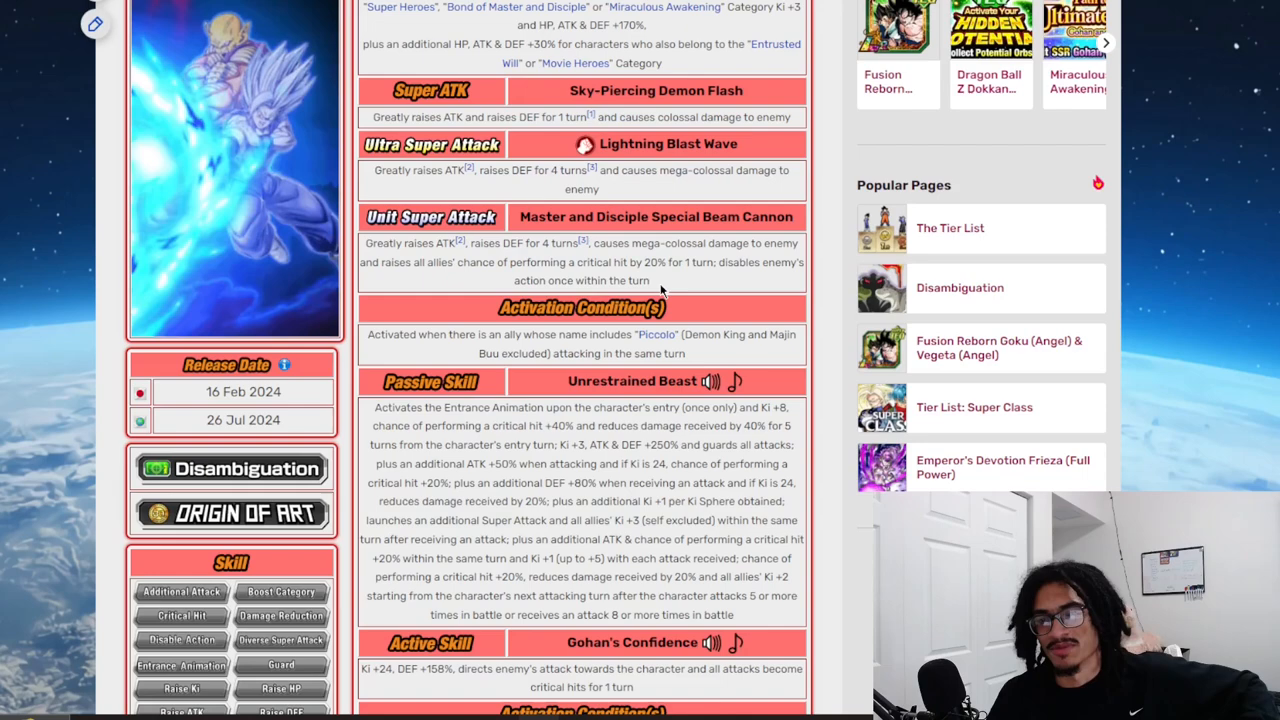
{"action": "scroll", "scroll_direction": "down", "scroll_amount": 3}
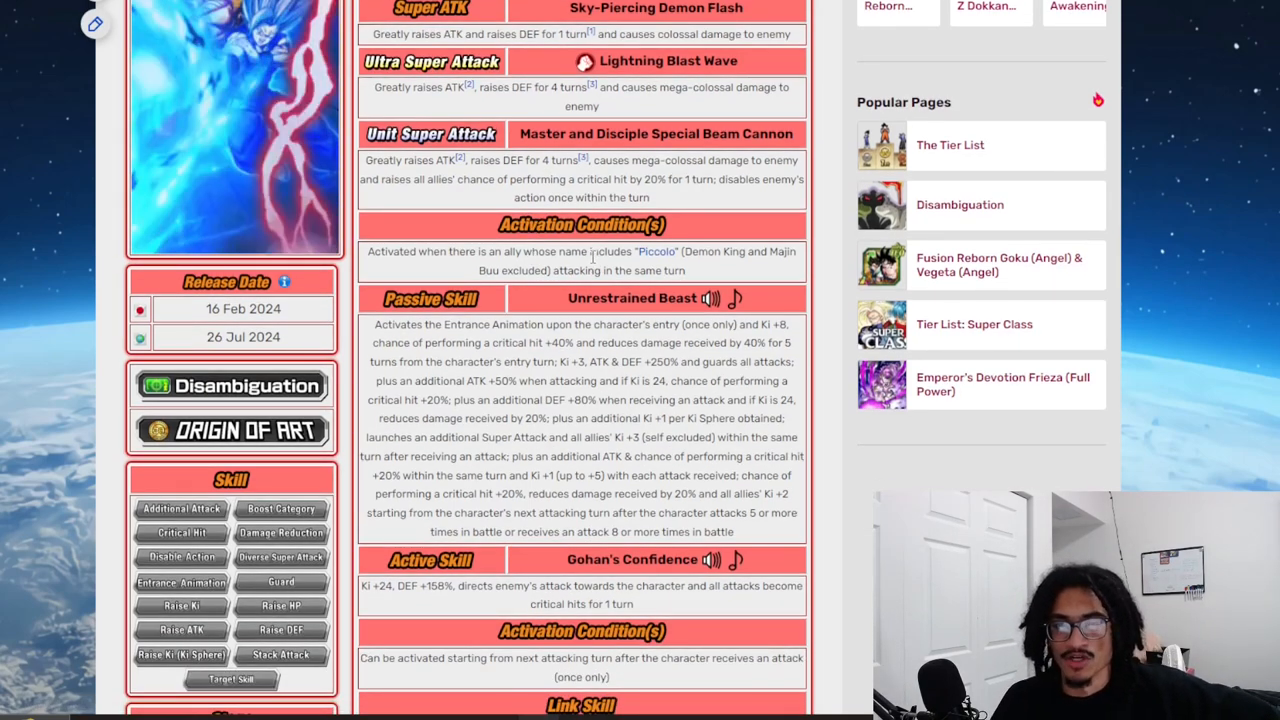
{"action": "scroll", "scroll_direction": "down", "scroll_amount": 3}
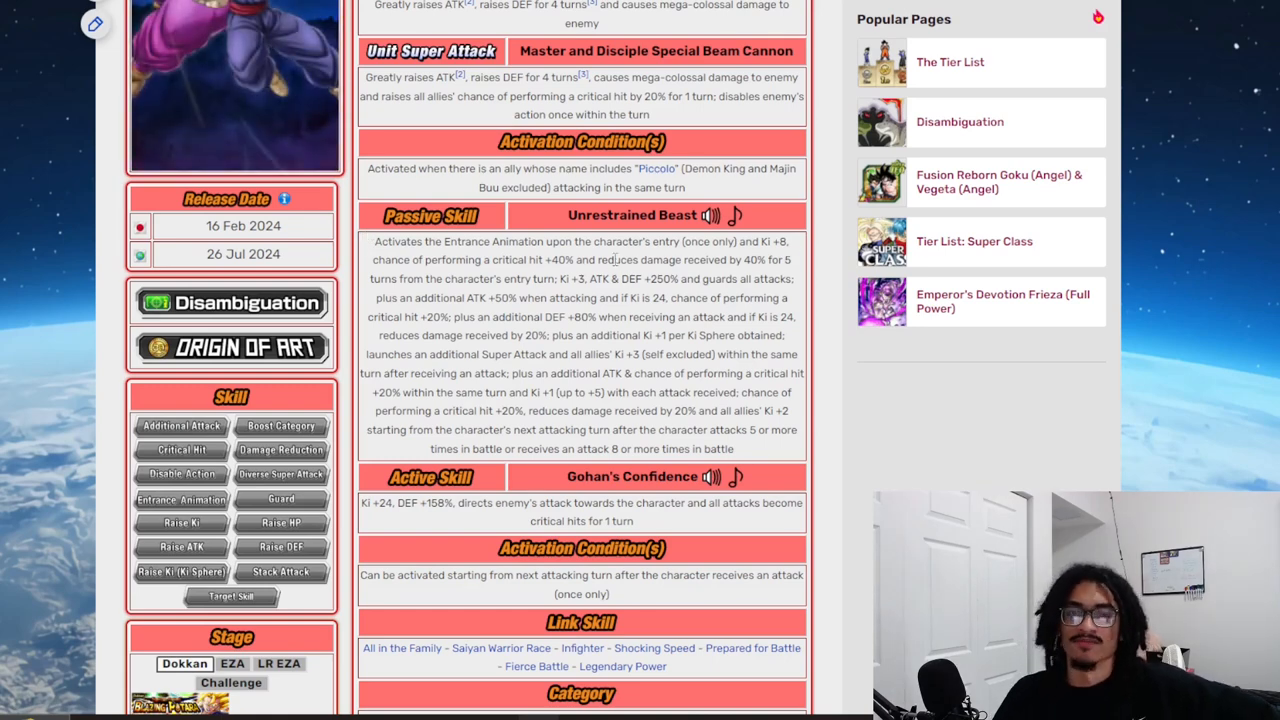
Reveal the full Category list below Link Skills and highlight passive skill text
{"action": "scroll", "scroll_direction": "down", "scroll_amount": 3}
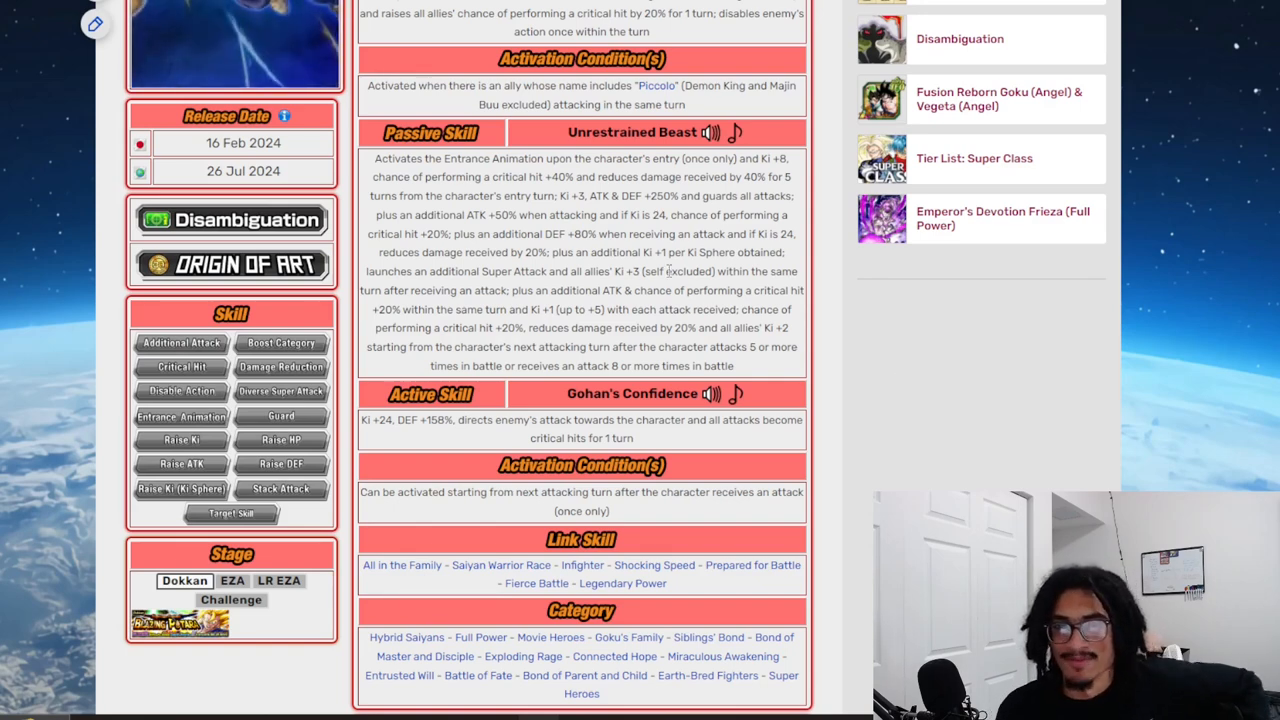
{"action": "left_click_drag", "start_coordinate": [375, 215], "coordinate": [592, 252]}
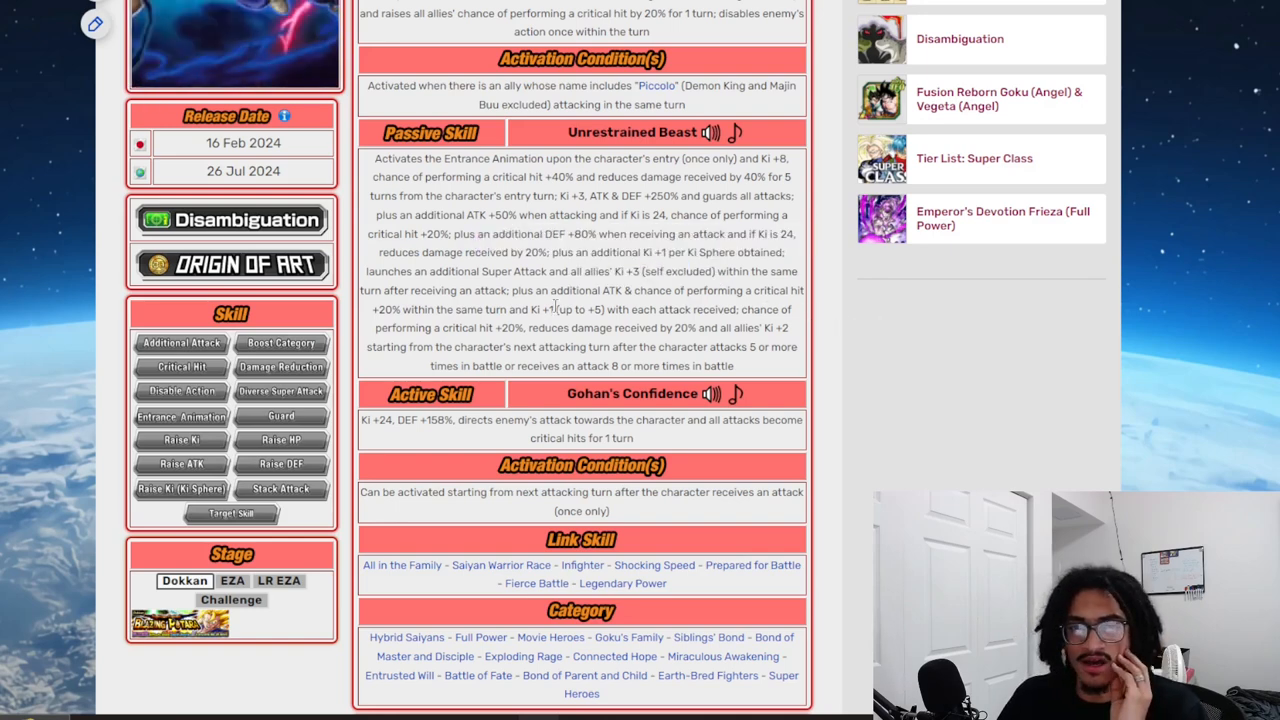
{"action": "mouse_move", "coordinate": [884, 363]}
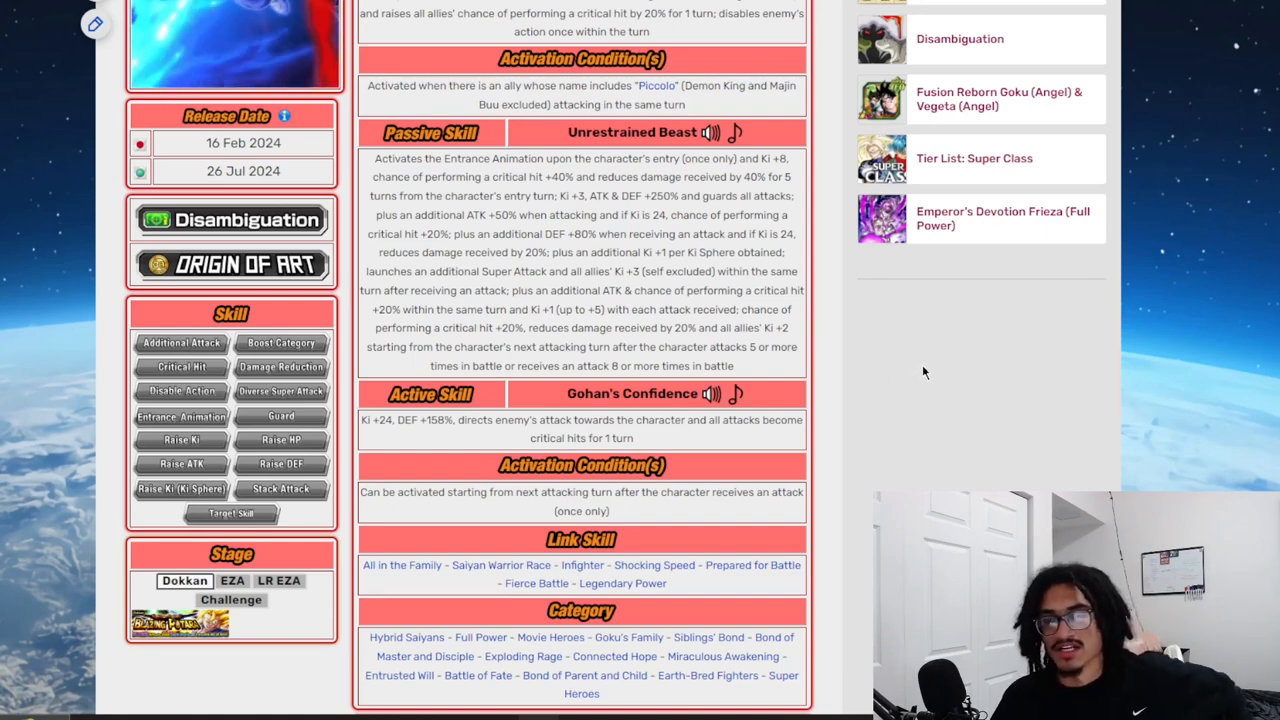
{"action": "mouse_move", "coordinate": [868, 378]}
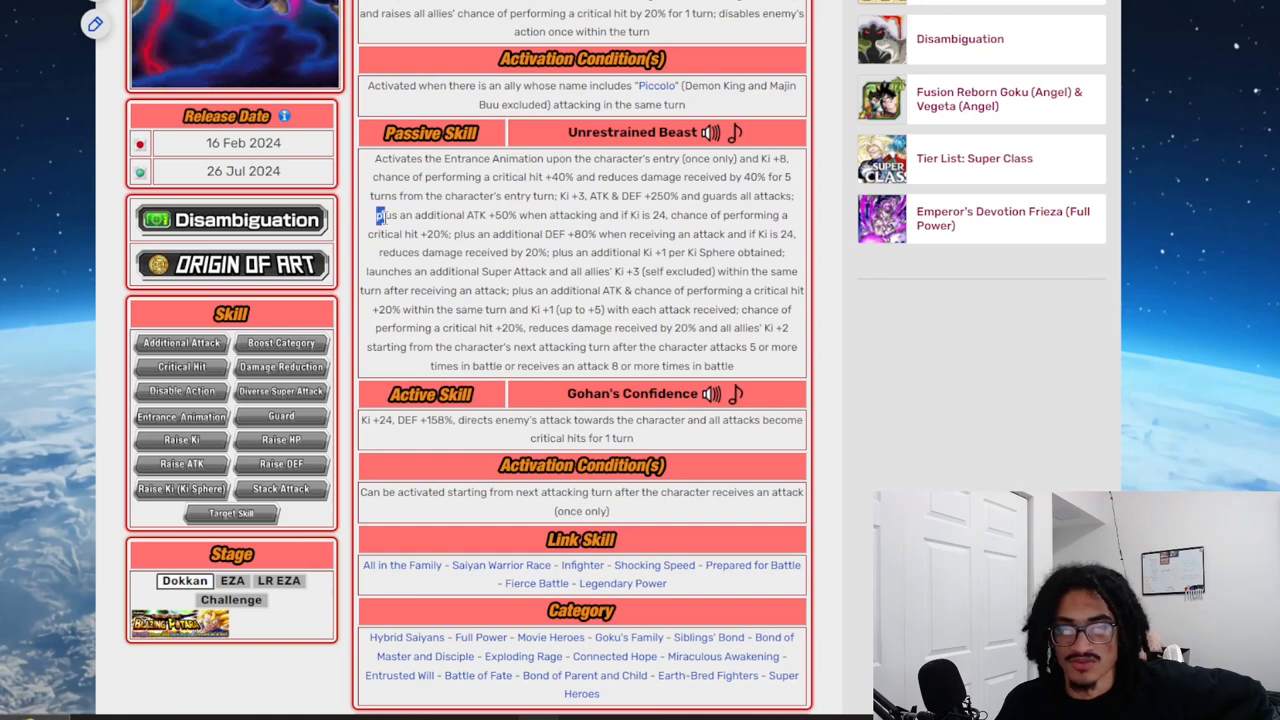
Highlight words such as 'plus' in the passive skill description, then scroll back up to the stats
{"action": "left_click_drag", "start_coordinate": [378, 215], "coordinate": [470, 234]}
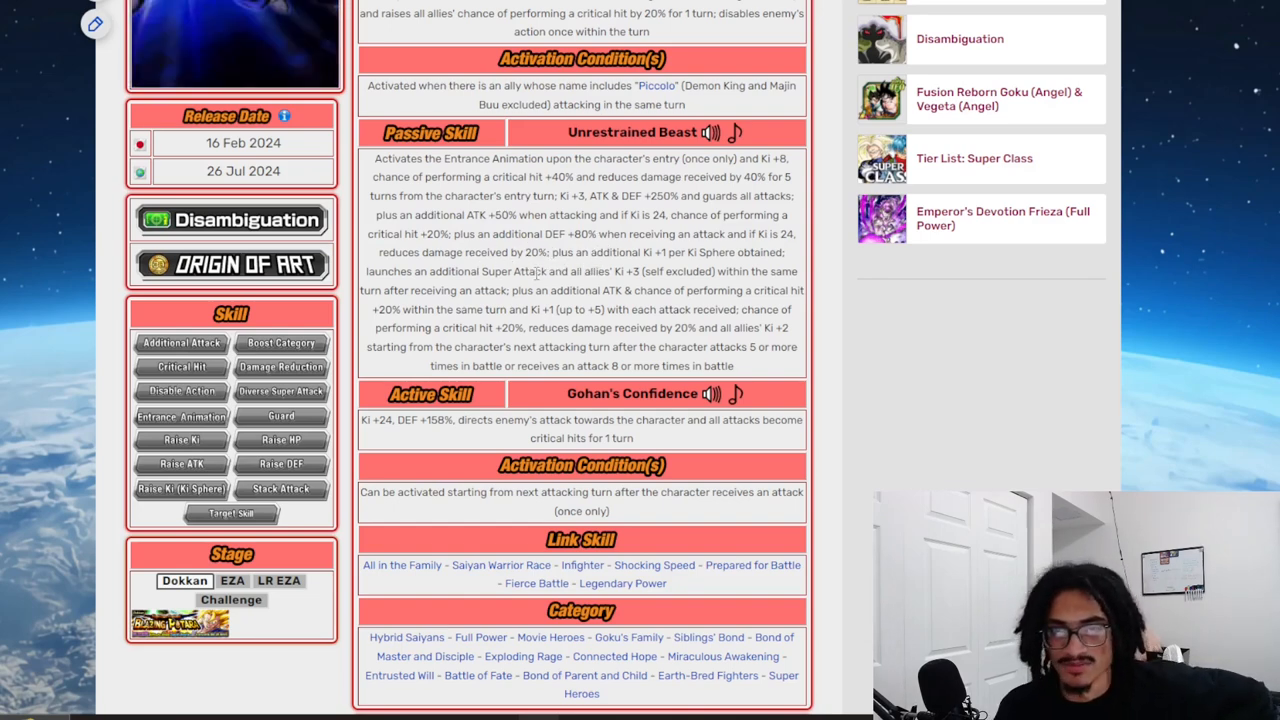
{"action": "double_click", "coordinate": [640, 271]}
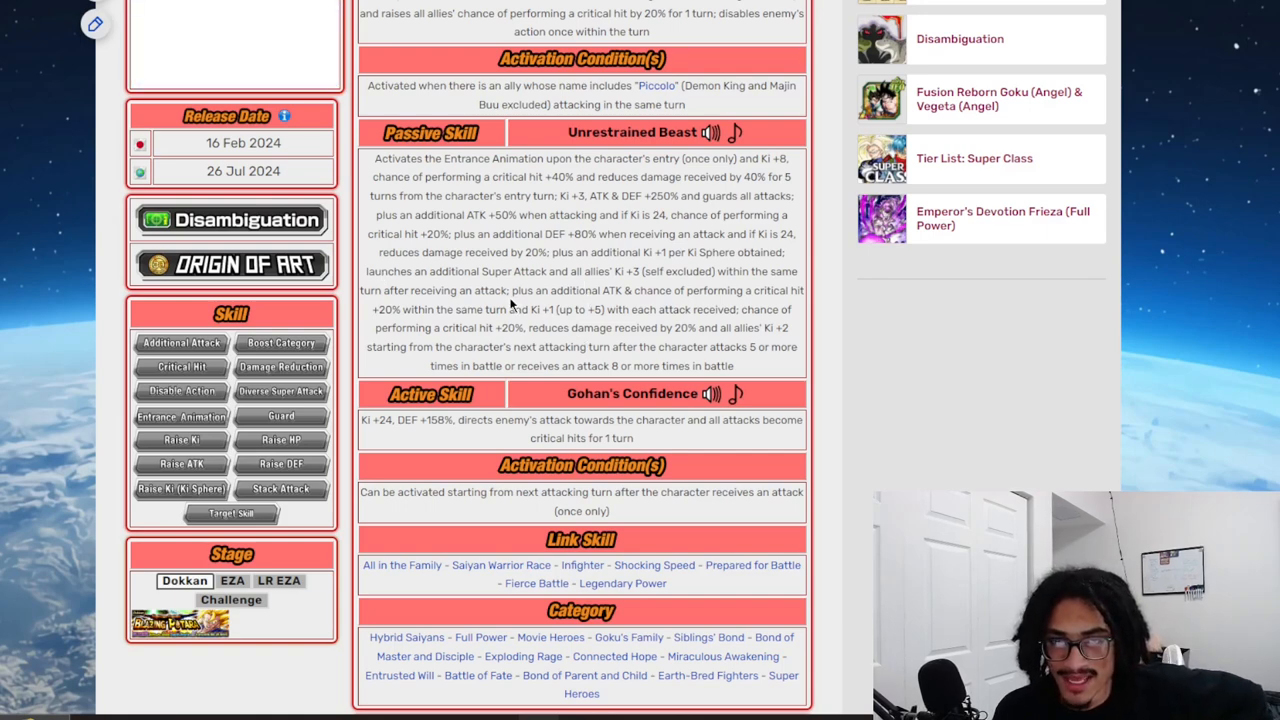
{"action": "double_click", "coordinate": [519, 290]}
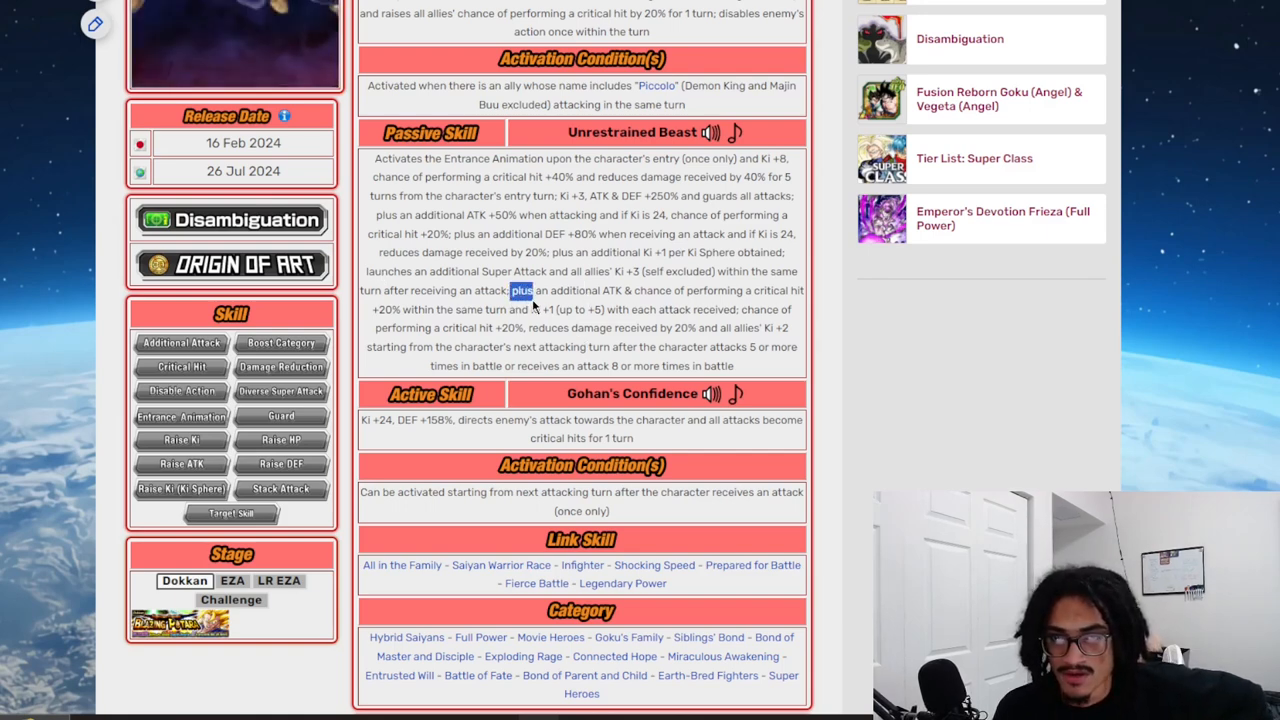
{"action": "left_click_drag", "start_coordinate": [512, 290], "coordinate": [650, 309]}
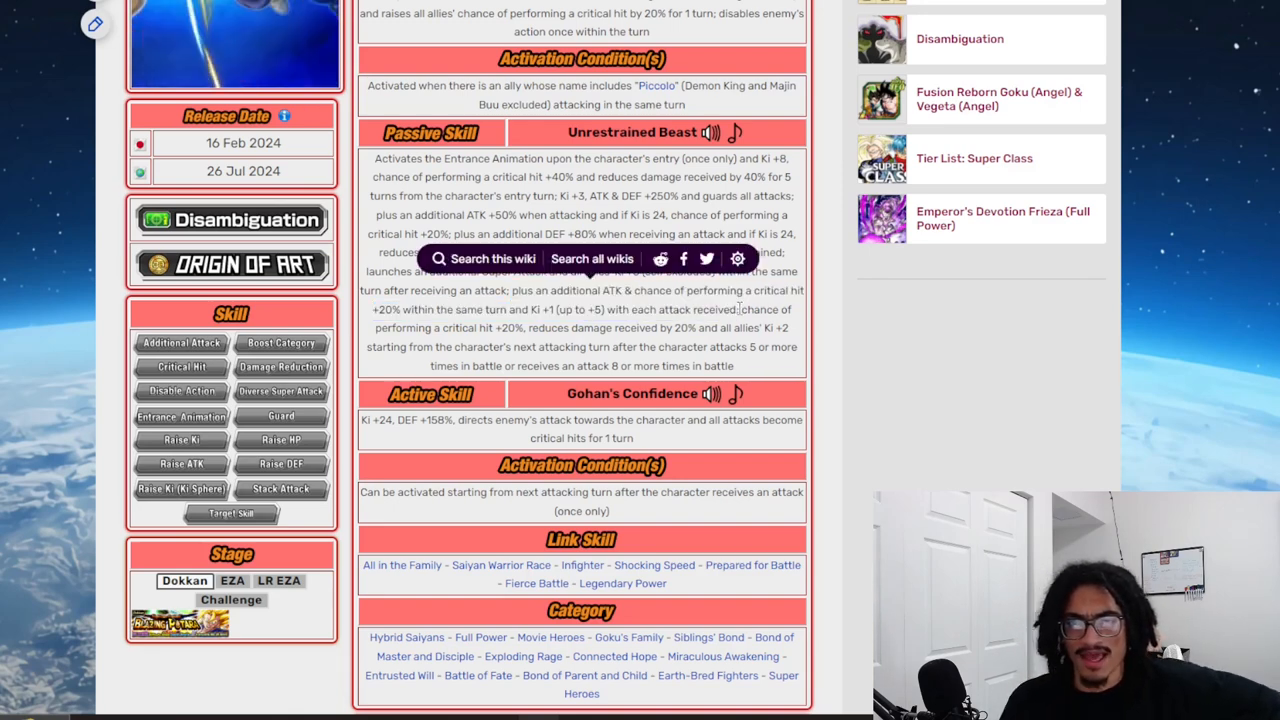
{"action": "left_click_drag", "start_coordinate": [740, 309], "coordinate": [730, 365]}
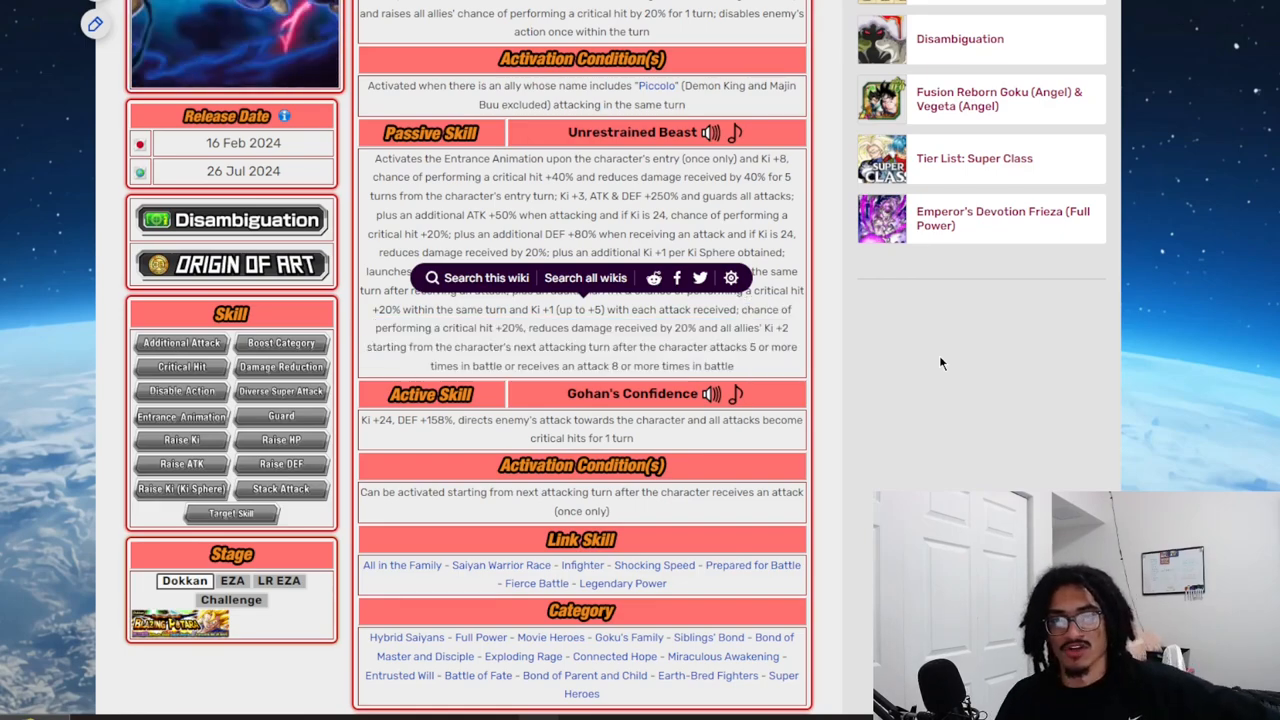
{"action": "scroll", "scroll_direction": "up", "scroll_amount": 3}
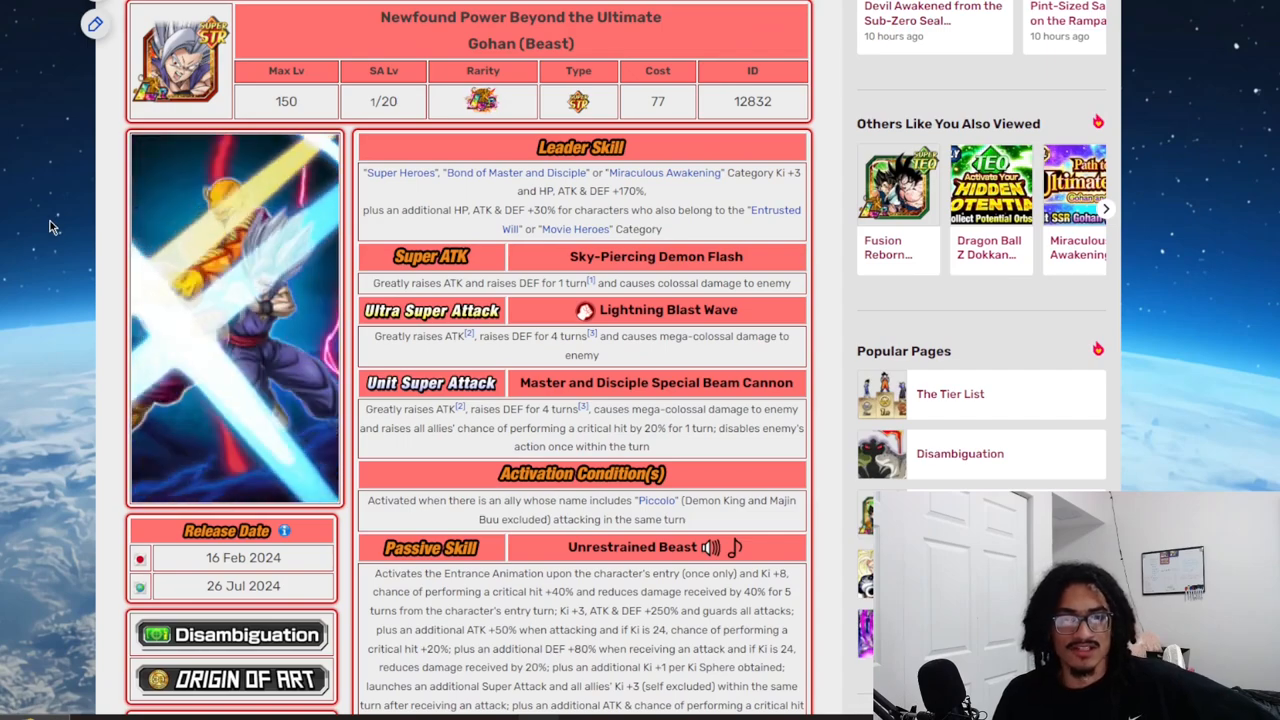
{"action": "scroll", "scroll_direction": "down", "scroll_amount": 3}
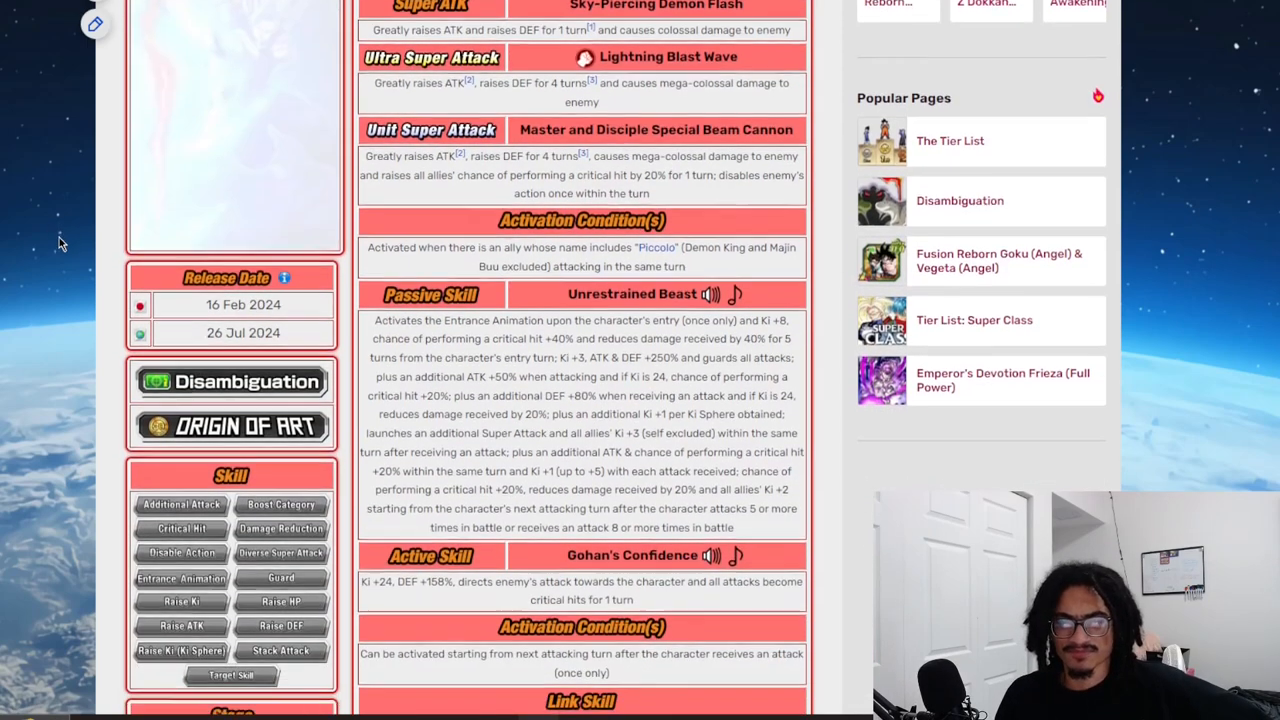
{"action": "scroll", "scroll_direction": "down", "scroll_amount": 3}
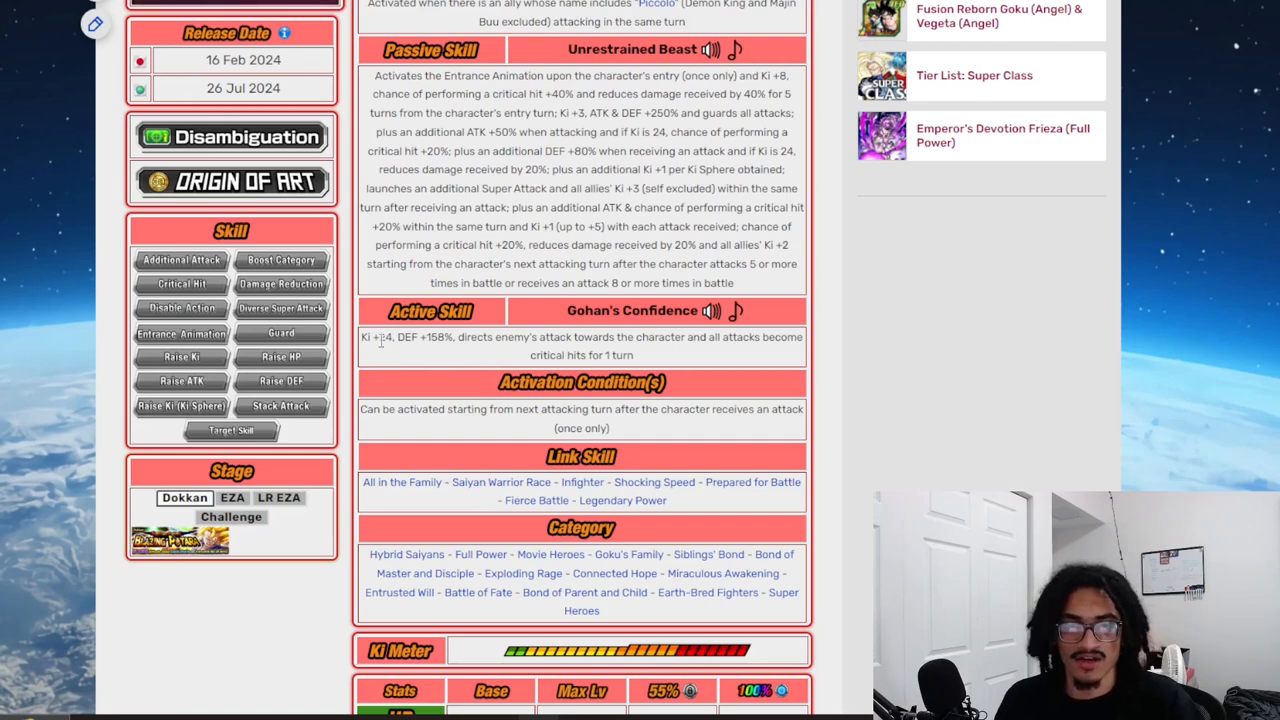
{"action": "mouse_move", "coordinate": [468, 355]}
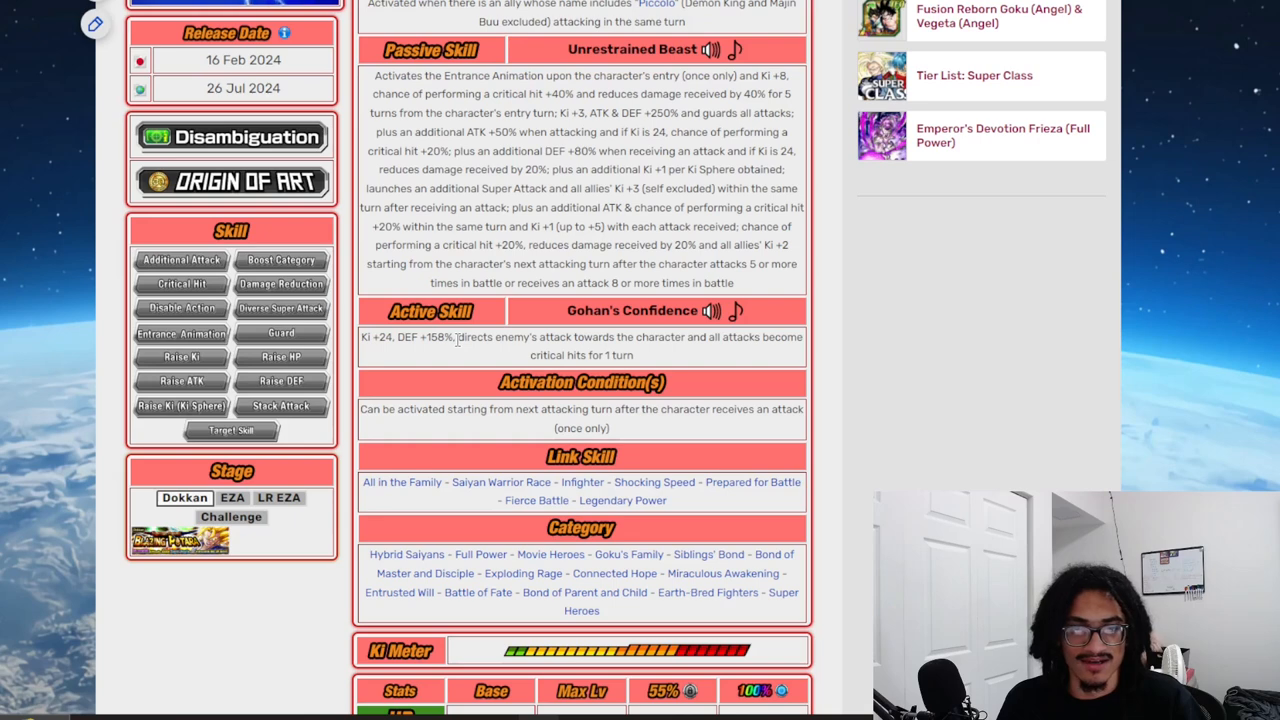
{"action": "left_click_drag", "start_coordinate": [463, 337], "coordinate": [635, 355]}
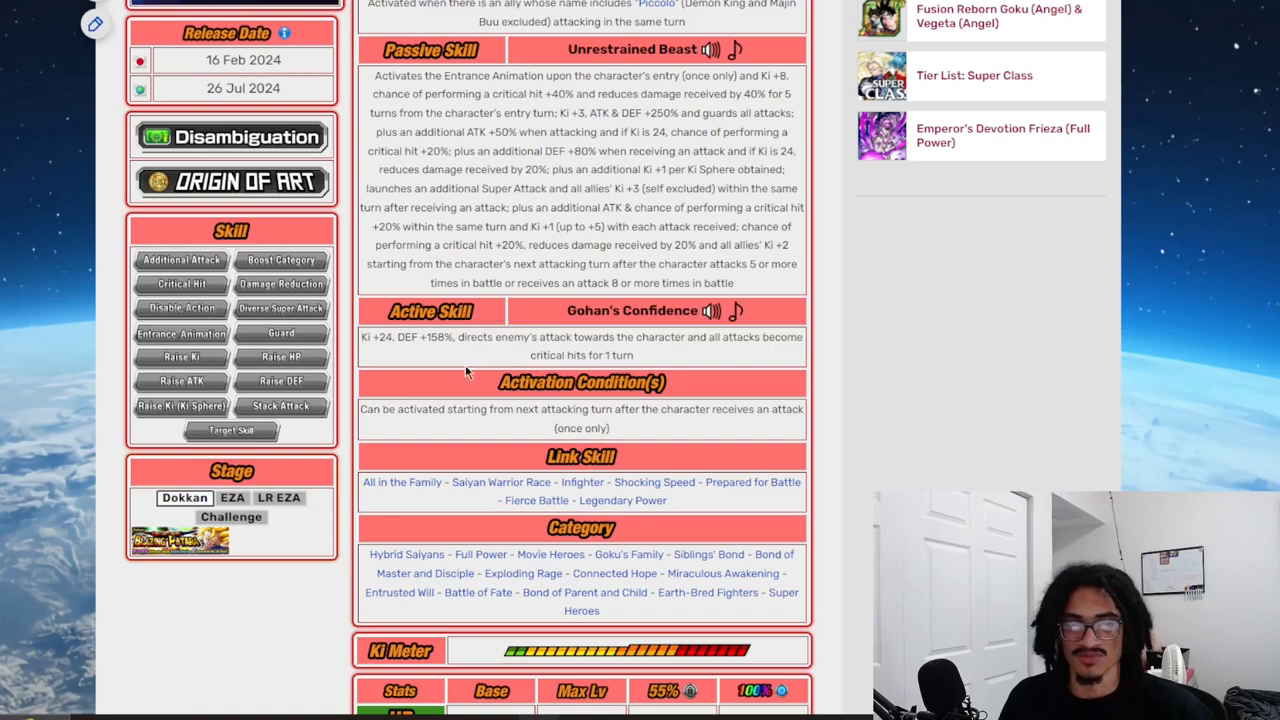
{"action": "double_click", "coordinate": [385, 337]}
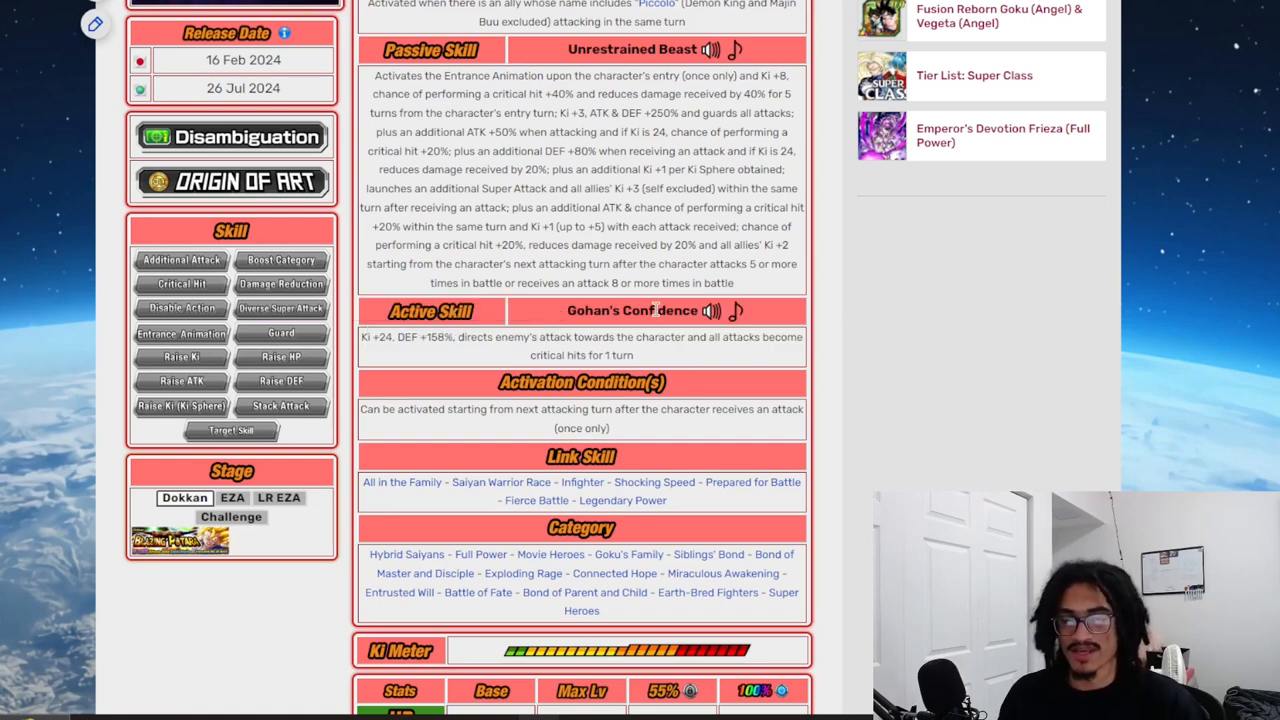
{"action": "mouse_move", "coordinate": [475, 351]}
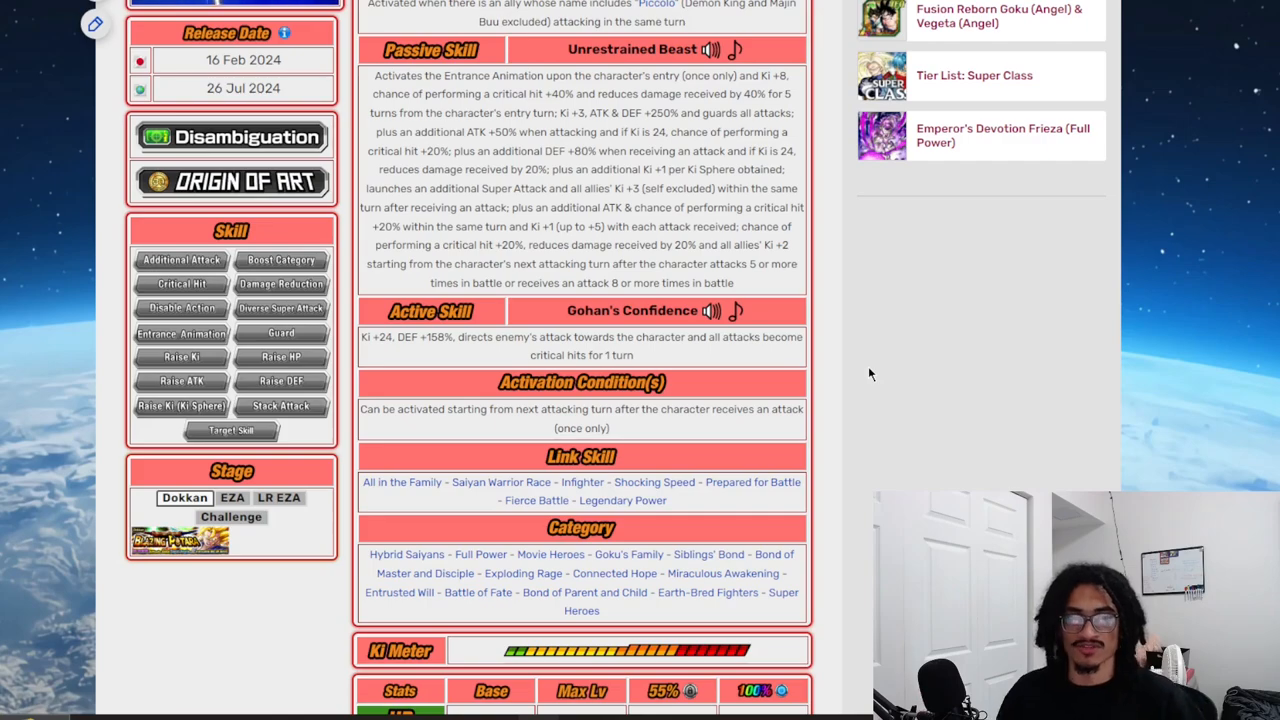
{"action": "scroll", "scroll_direction": "up", "scroll_amount": 3}
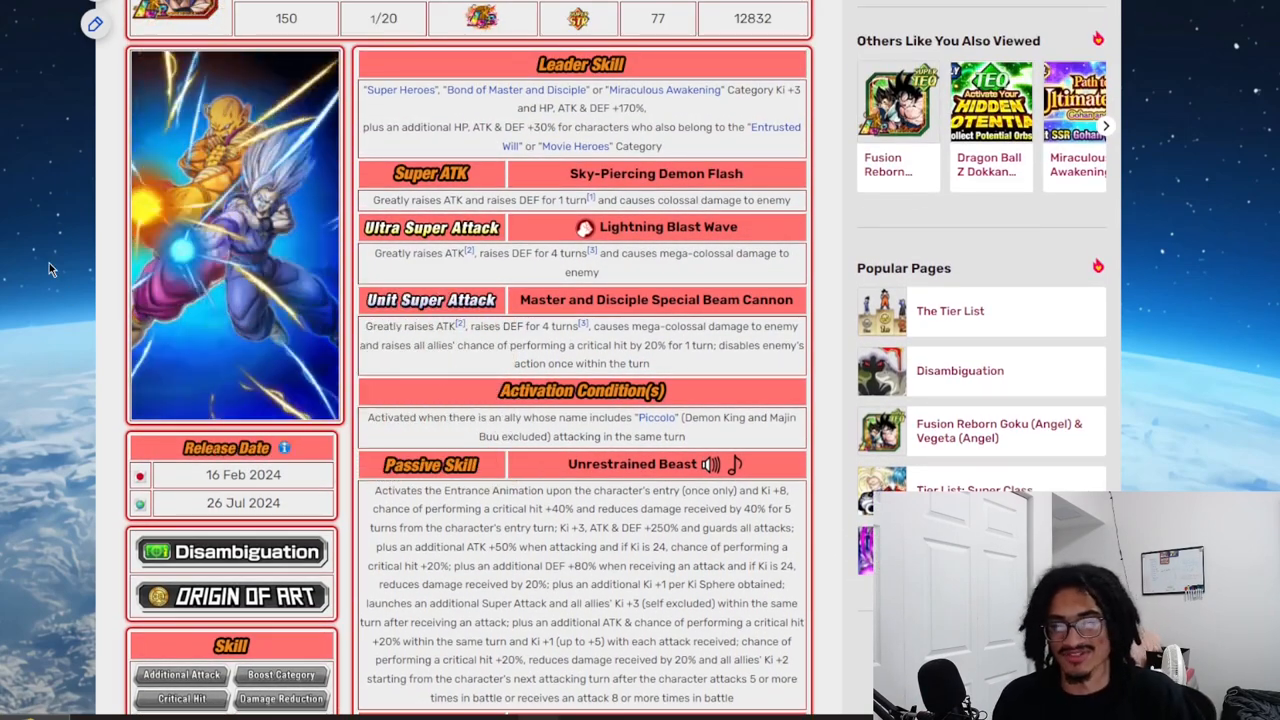
{"action": "scroll", "scroll_direction": "down", "scroll_amount": 3}
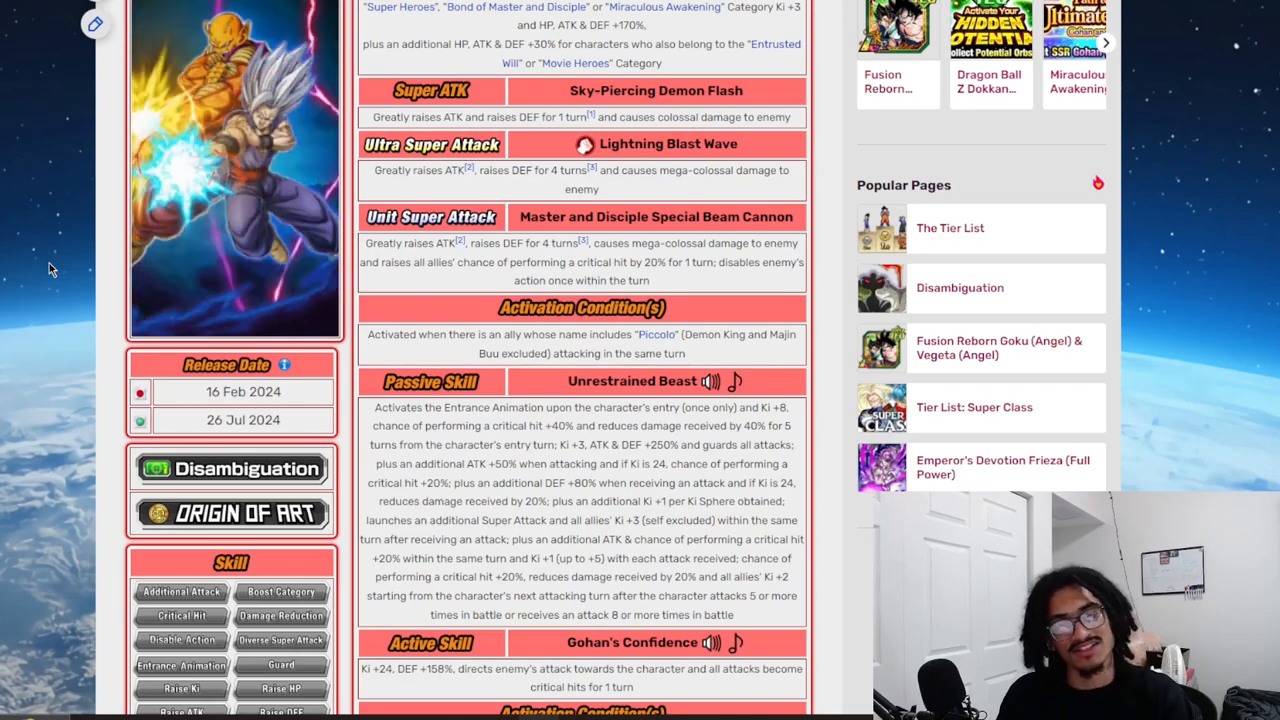
{"action": "scroll", "scroll_direction": "down", "scroll_amount": 3}
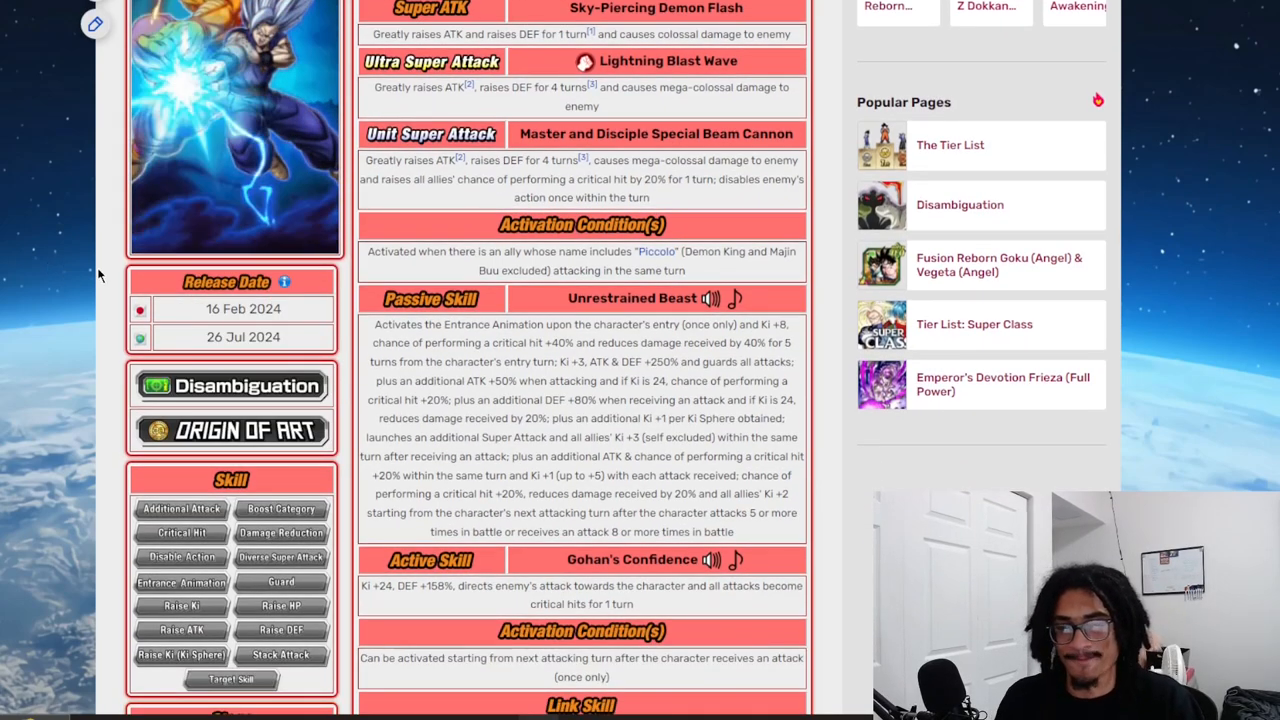
{"action": "scroll", "scroll_direction": "down", "scroll_amount": 3}
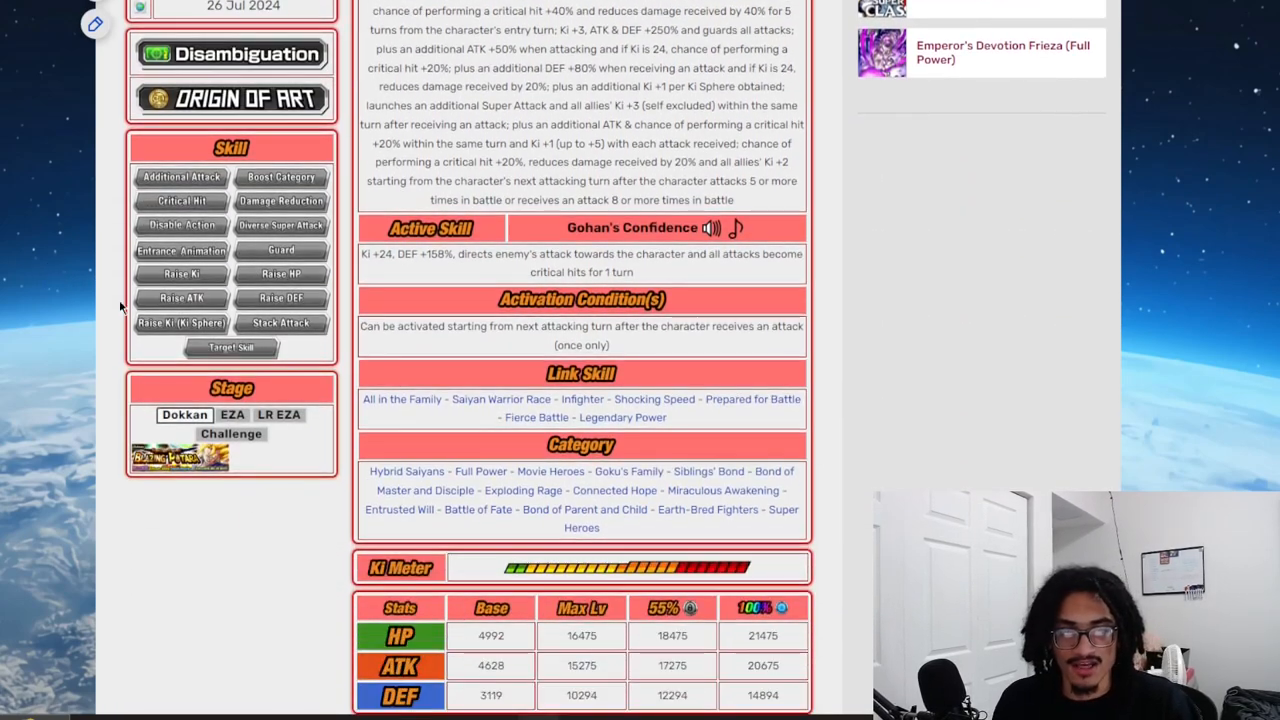
{"action": "mouse_move", "coordinate": [488, 348]}
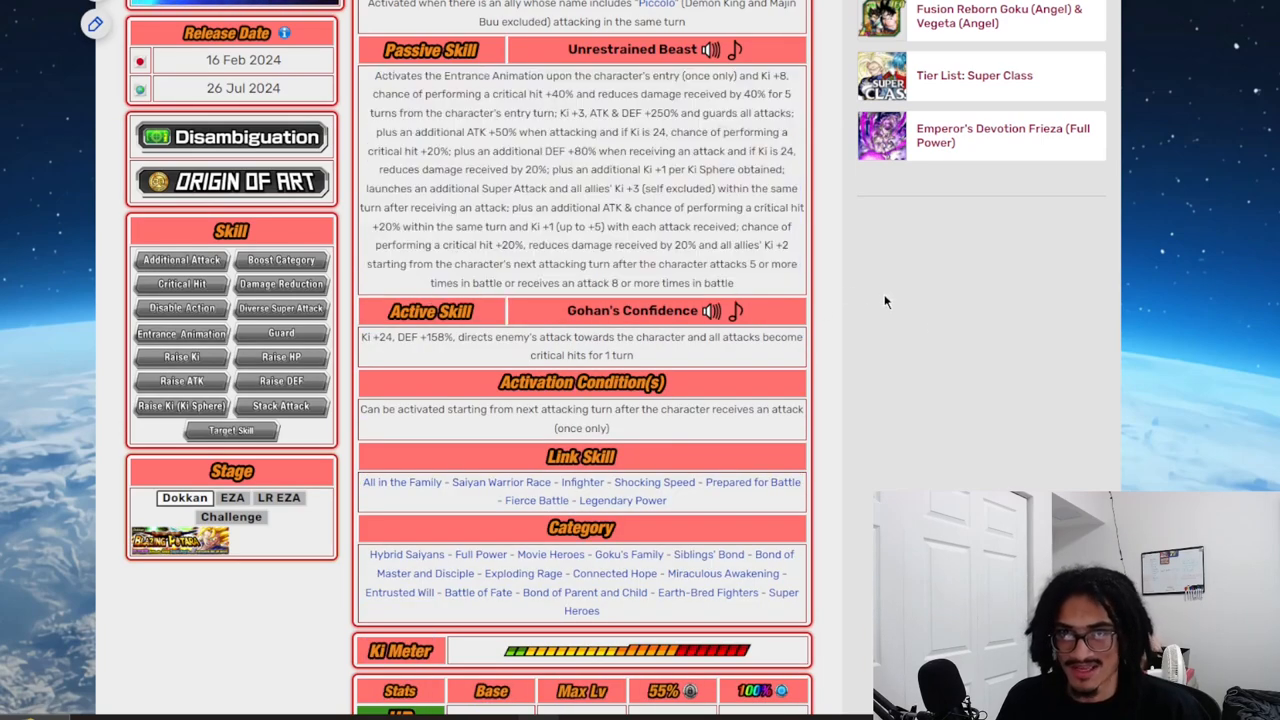
{"action": "scroll", "scroll_direction": "up", "scroll_amount": 3}
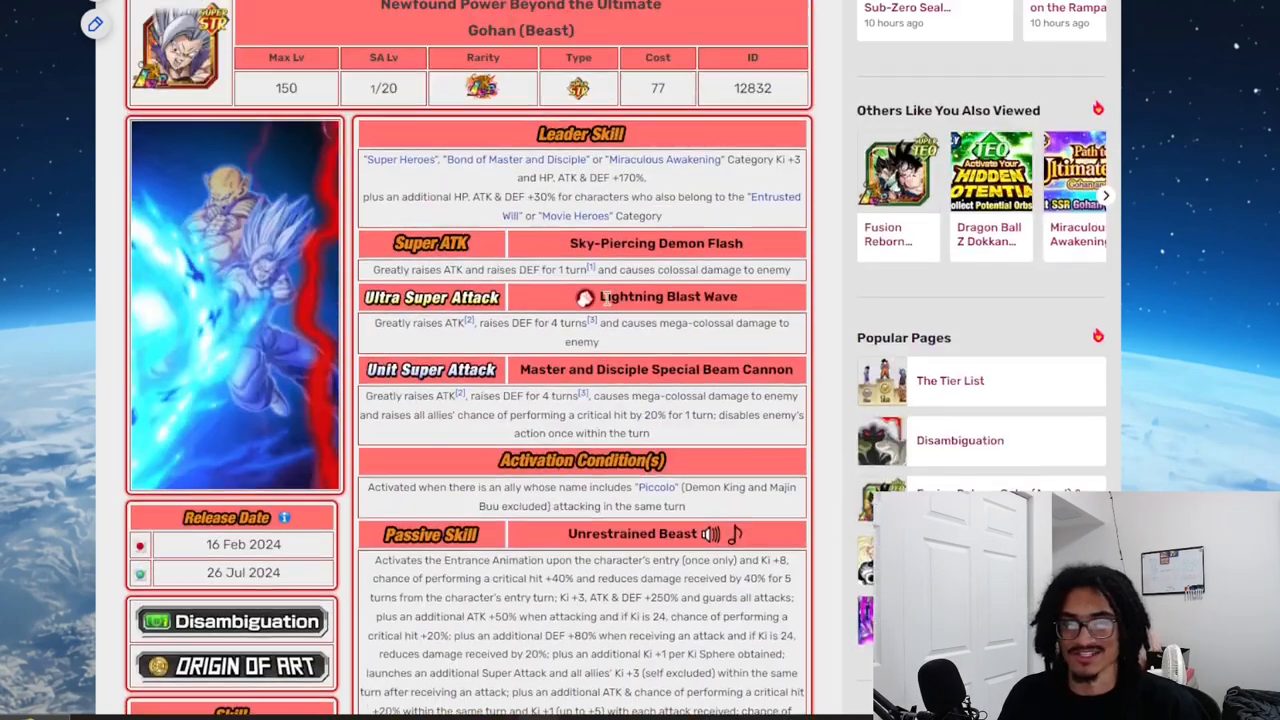
{"action": "scroll", "scroll_direction": "down", "scroll_amount": 3}
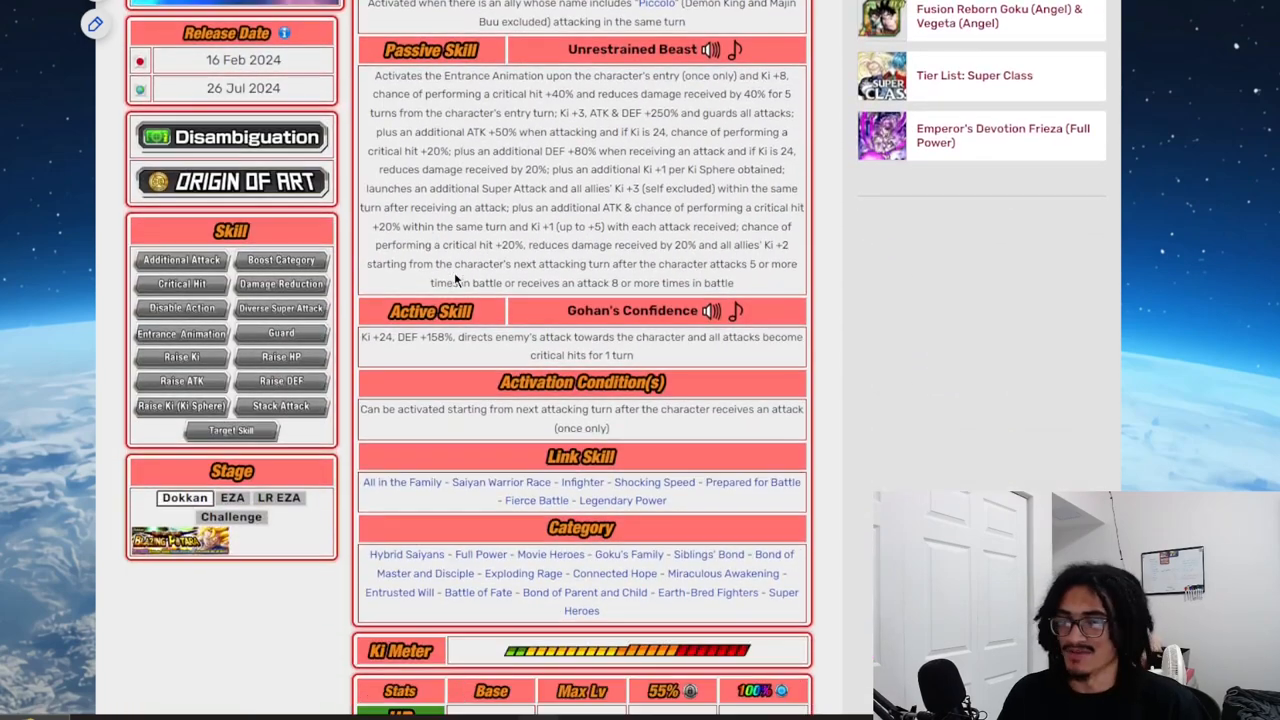
{"action": "scroll", "scroll_direction": "down", "scroll_amount": 3}
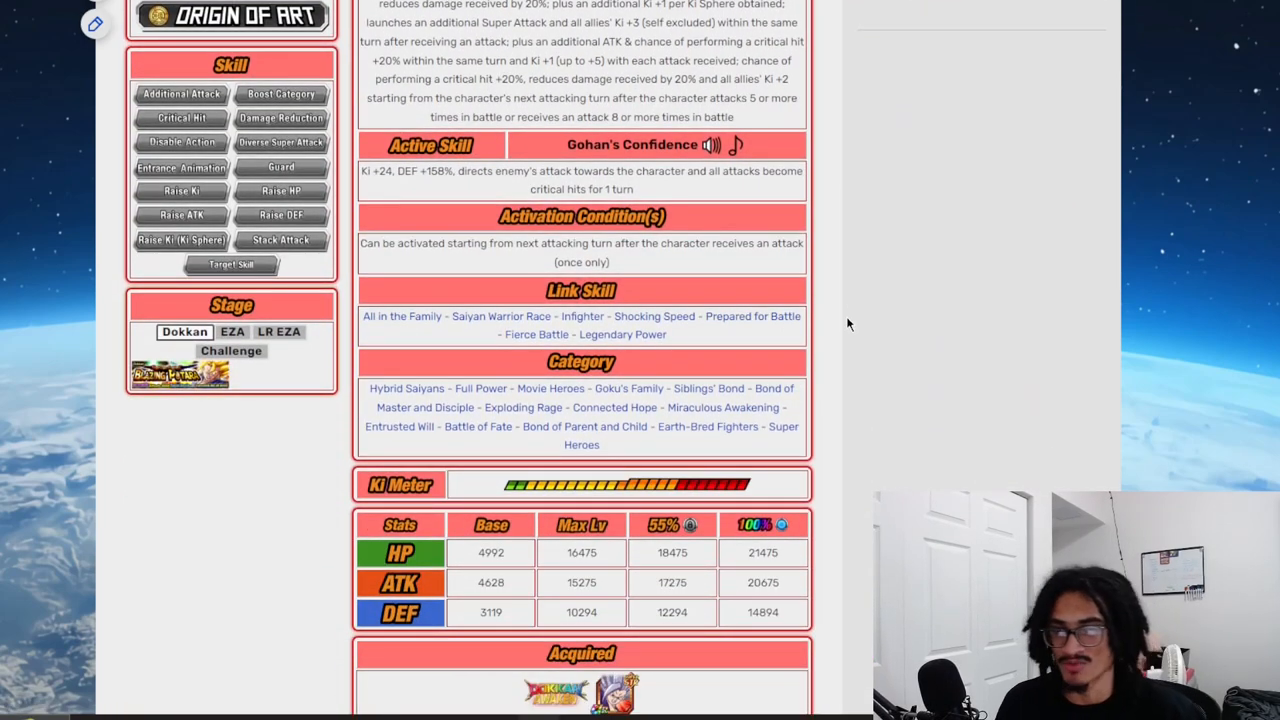
{"action": "mouse_move", "coordinate": [773, 288]}
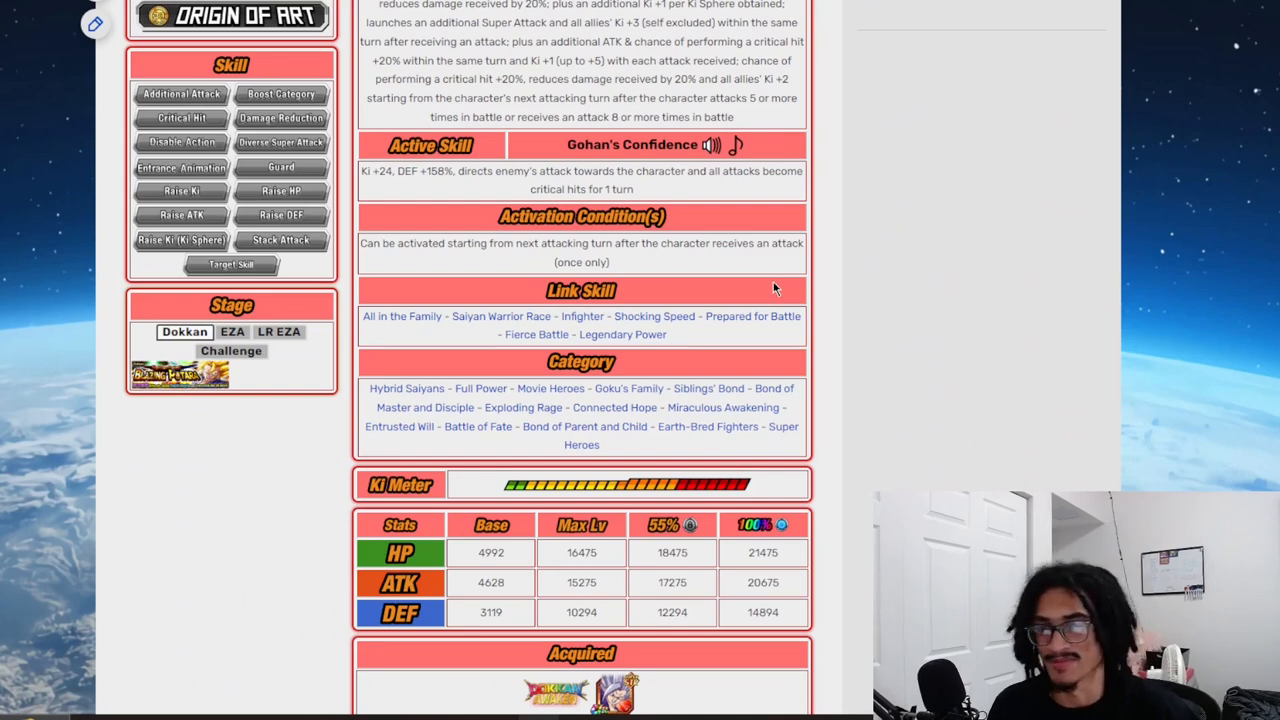
{"action": "mouse_move", "coordinate": [783, 296]}
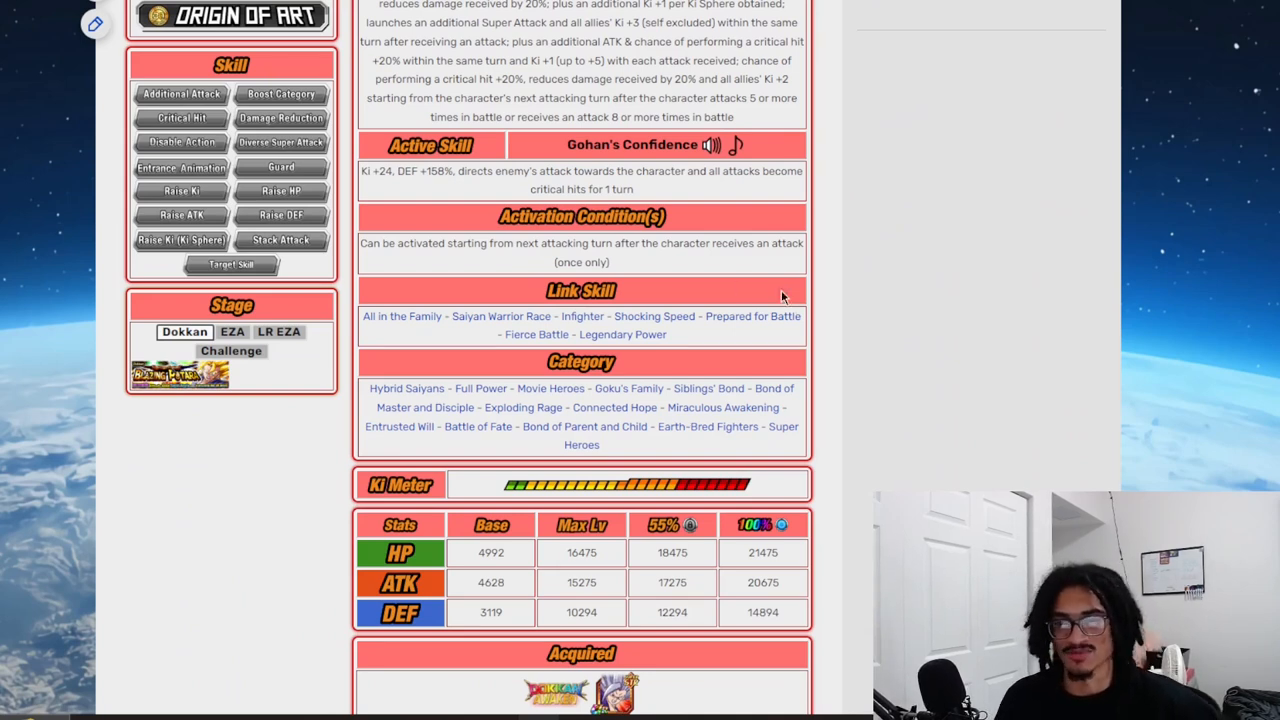
{"action": "mouse_move", "coordinate": [401, 316]}
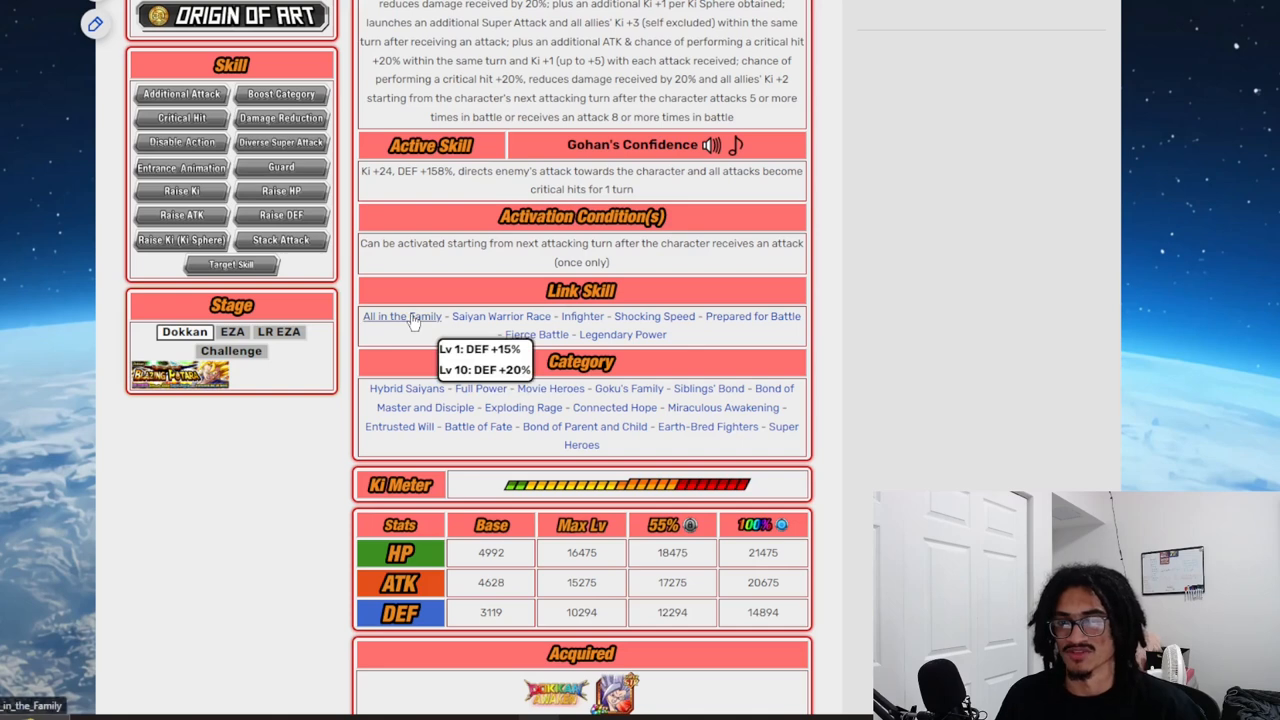
{"action": "mouse_move", "coordinate": [835, 323]}
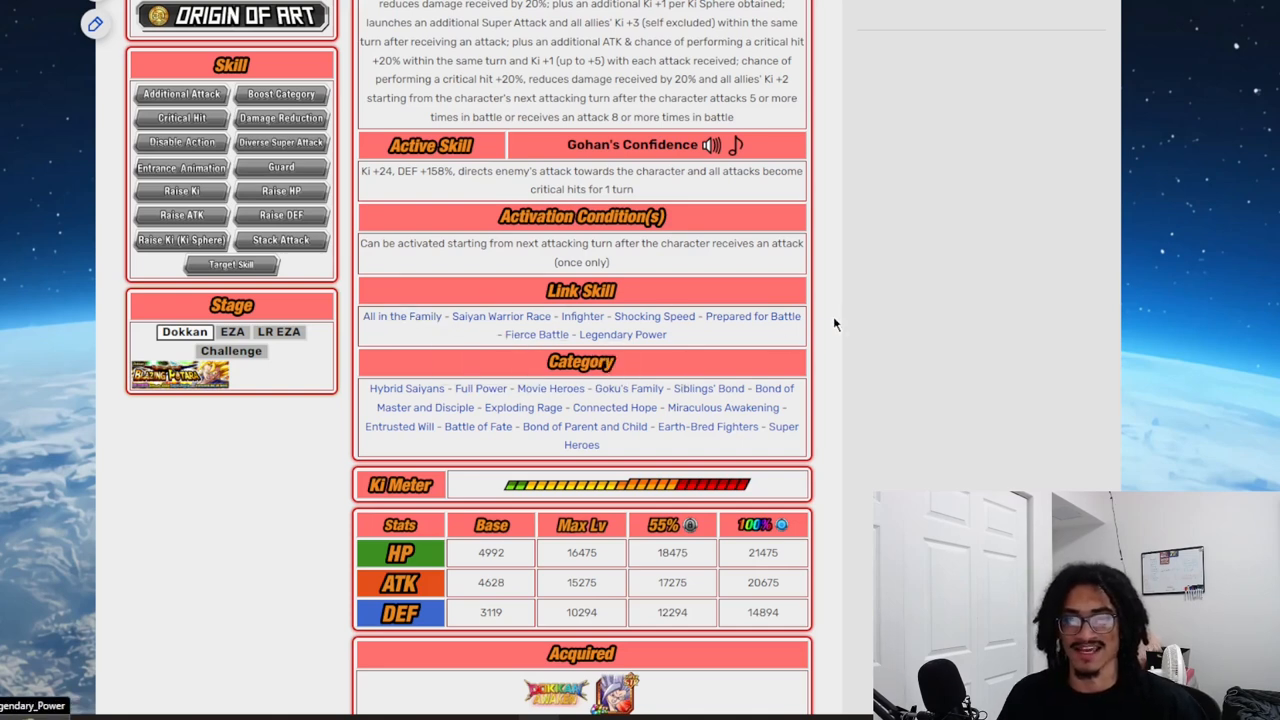
{"action": "mouse_move", "coordinate": [894, 318]}
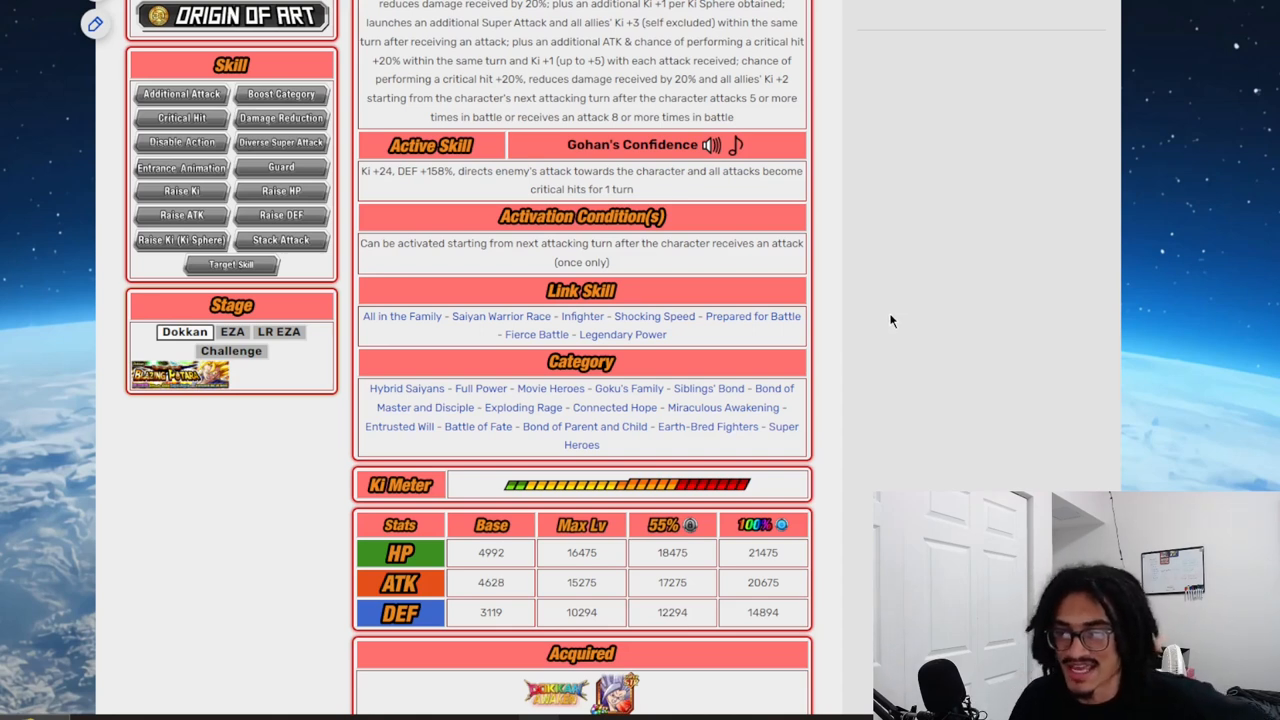
Scroll through the wiki's stats and details, ending on DokkanInfo's Gohan (Beast) Super Attack details
{"action": "scroll", "scroll_direction": "down", "scroll_amount": 3}
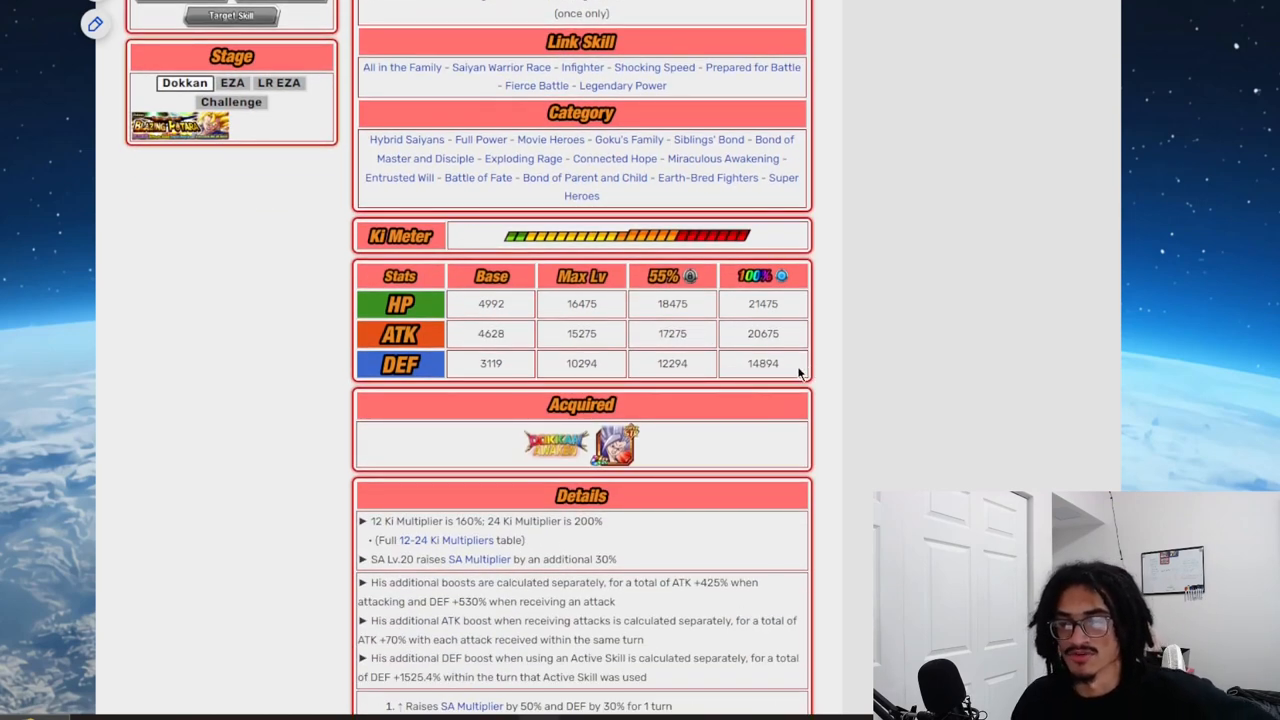
{"action": "mouse_move", "coordinate": [960, 402]}
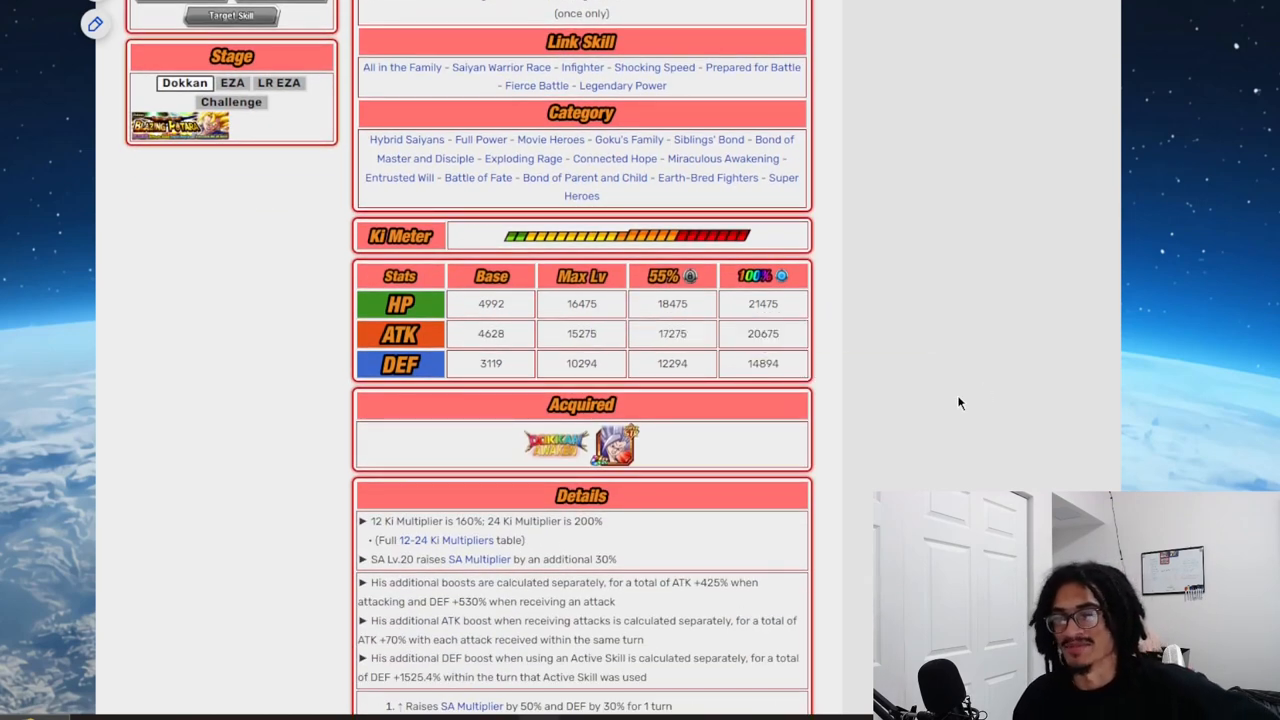
{"action": "mouse_move", "coordinate": [890, 347]}
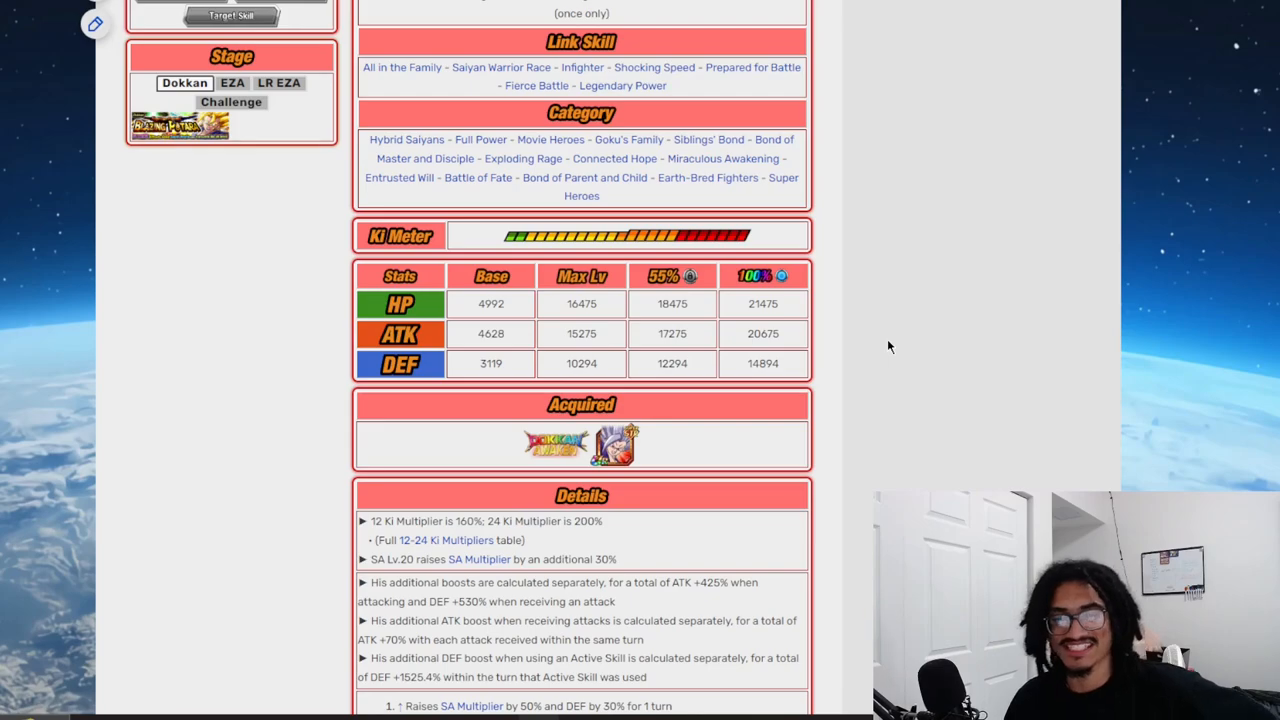
{"action": "scroll", "scroll_direction": "up", "scroll_amount": 3}
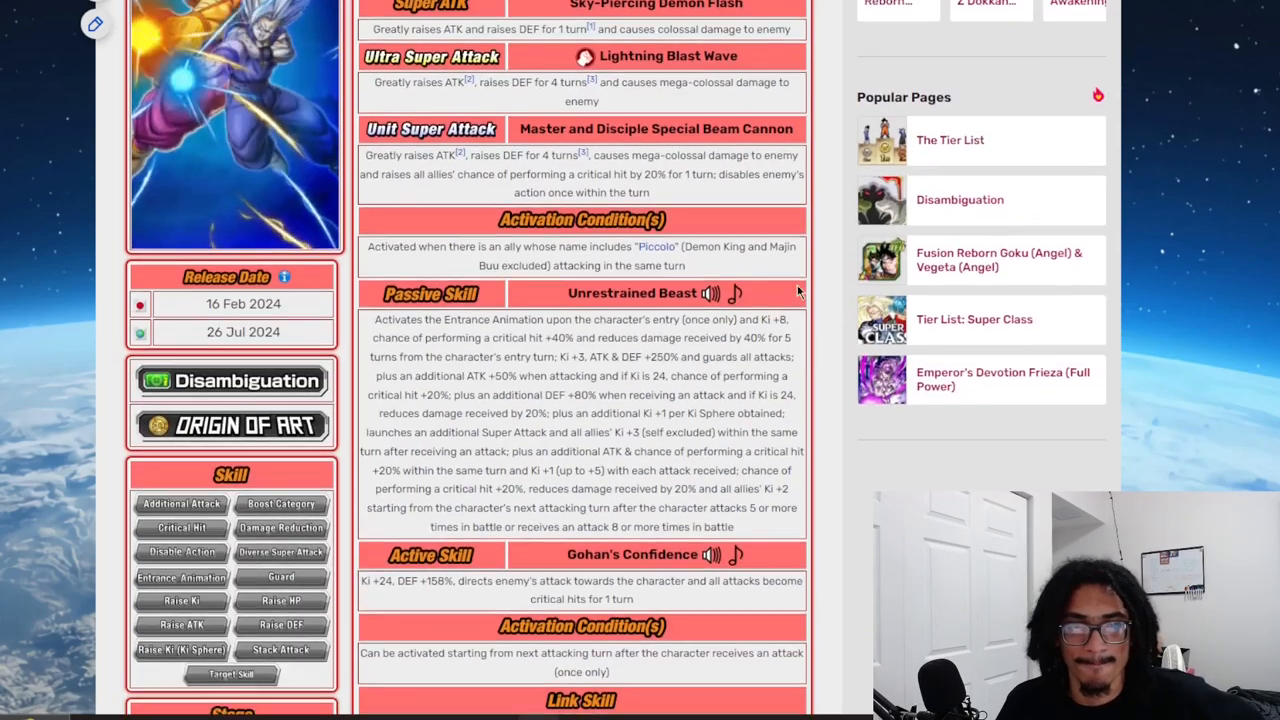
{"action": "scroll", "scroll_direction": "up", "scroll_amount": 3}
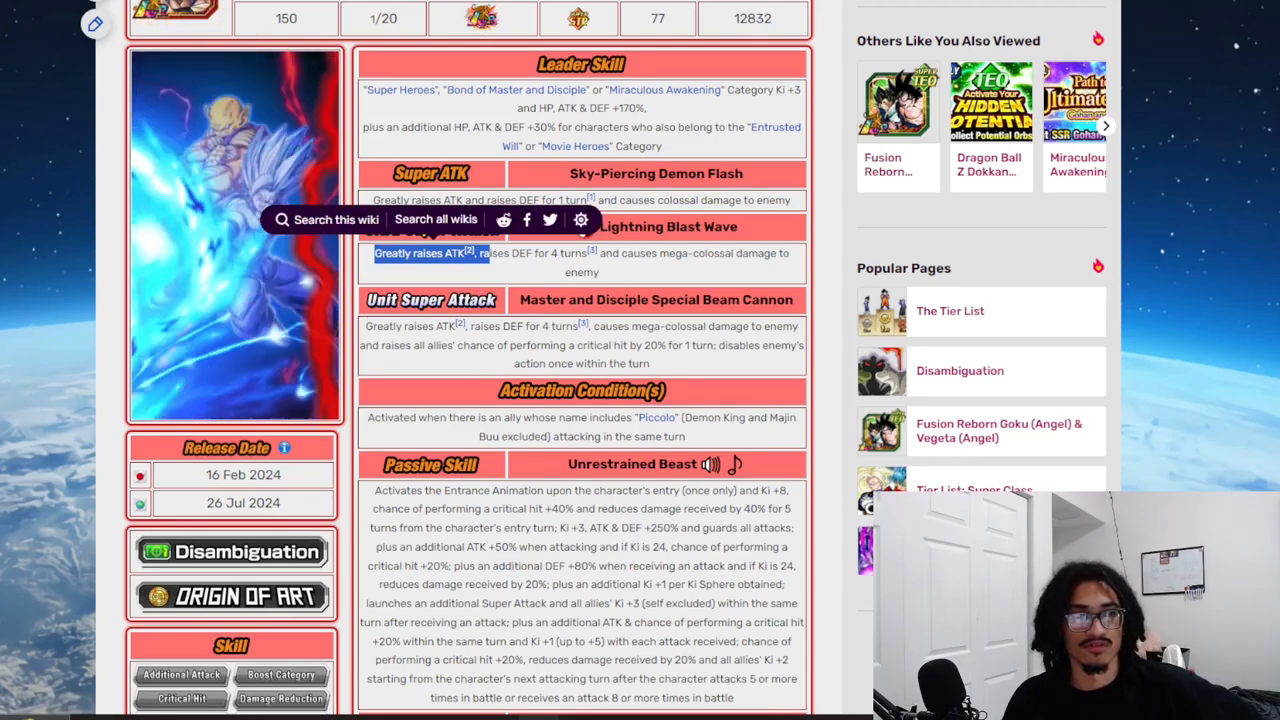
{"action": "scroll", "scroll_direction": "down", "scroll_amount": 3}
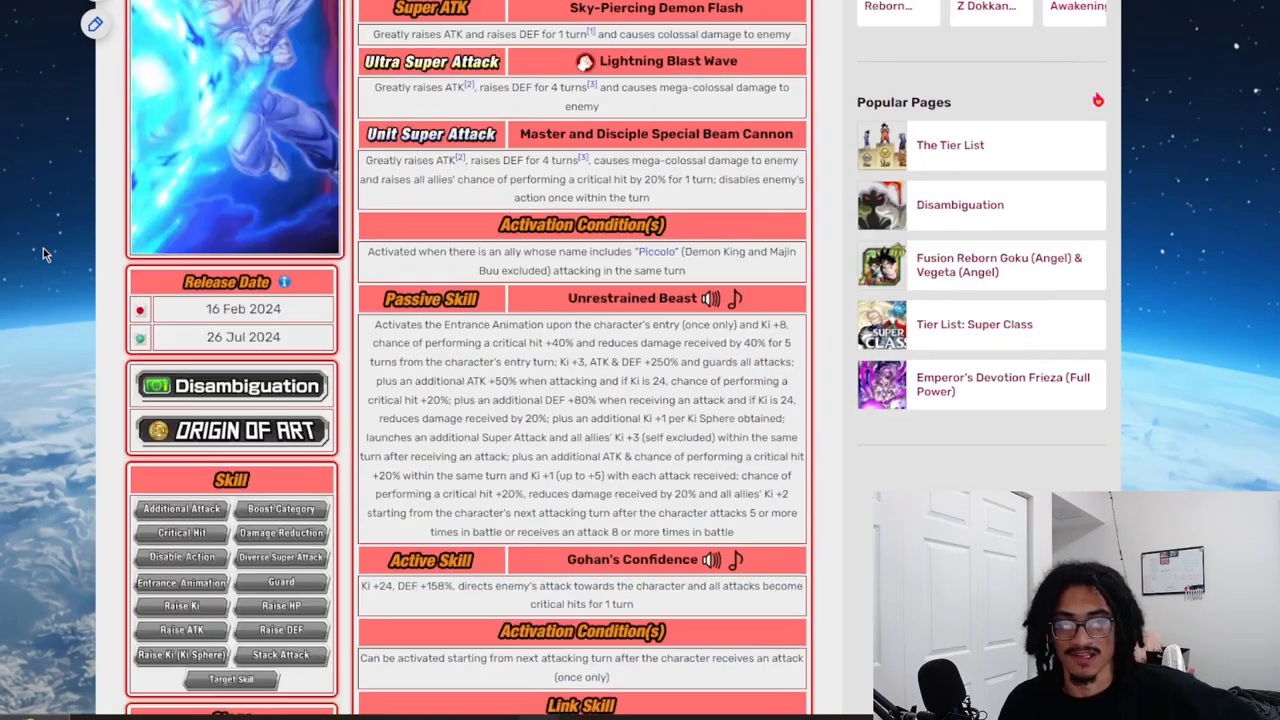
{"action": "scroll", "scroll_direction": "up", "scroll_amount": 3}
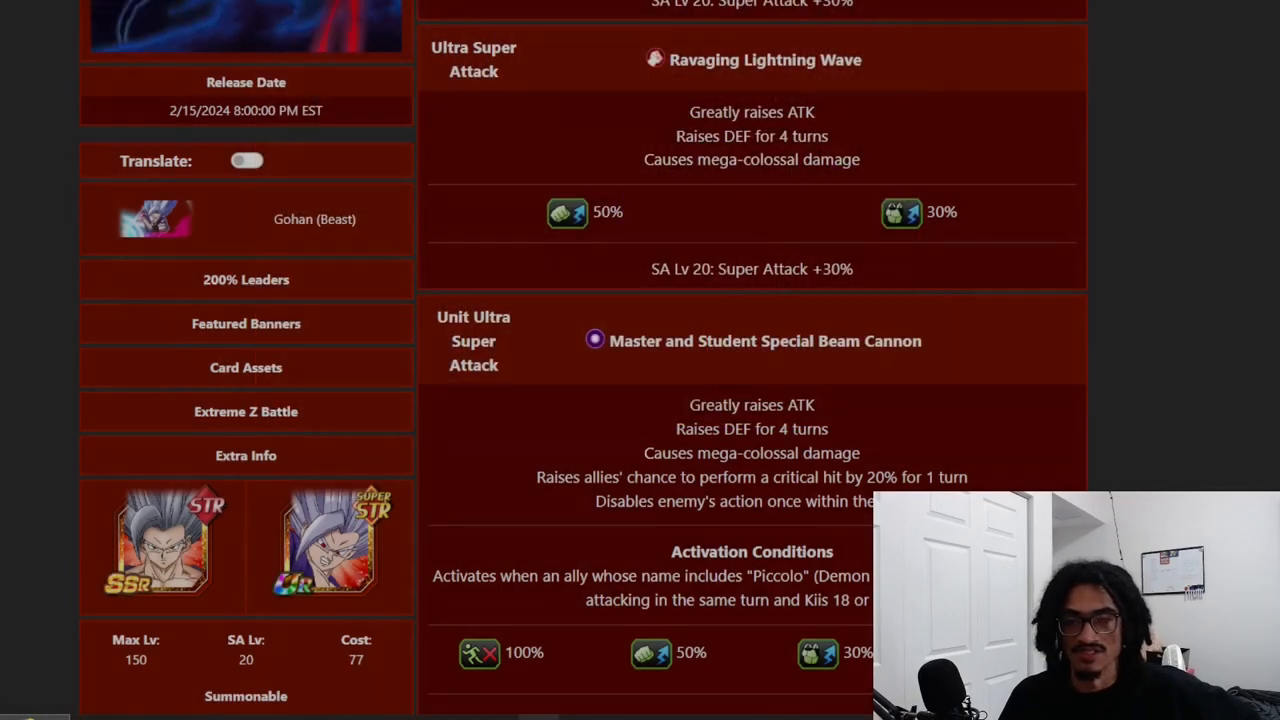
Scroll past DokkanInfo's stat table to the Similar Links grid of cards sharing links
{"action": "scroll", "scroll_direction": "down", "scroll_amount": 3}
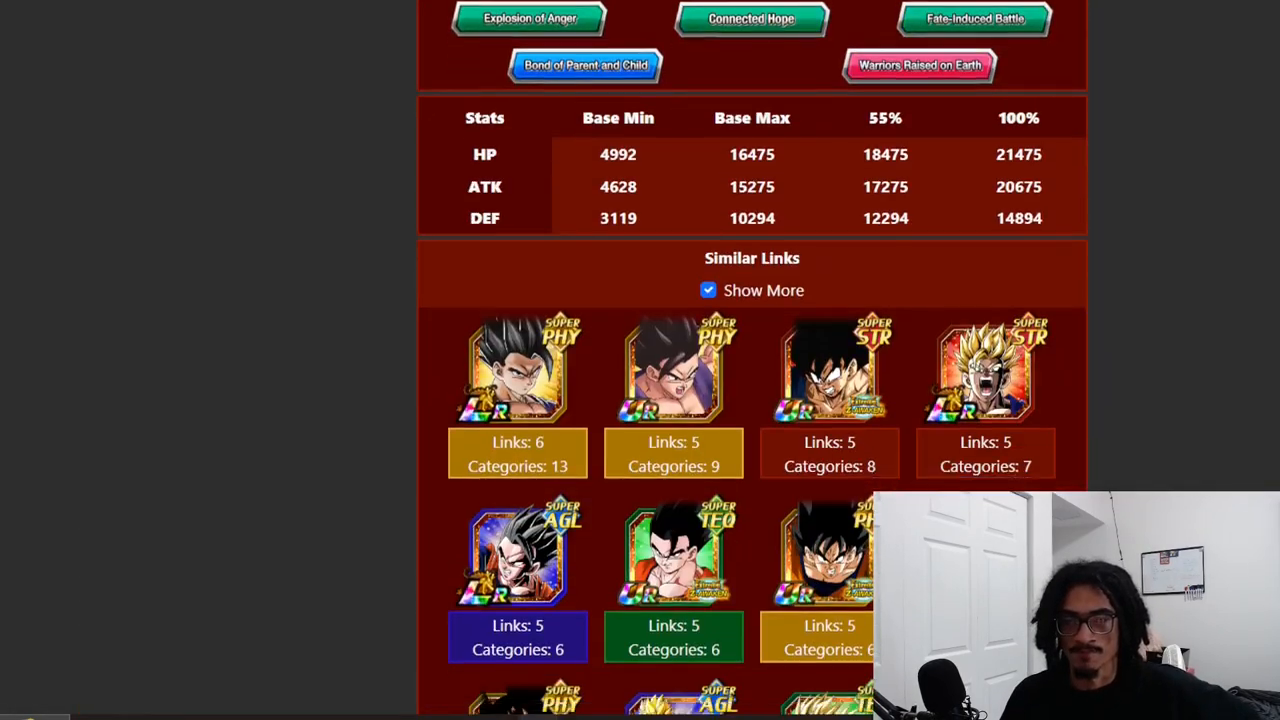
{"action": "scroll", "scroll_direction": "down", "scroll_amount": 3}
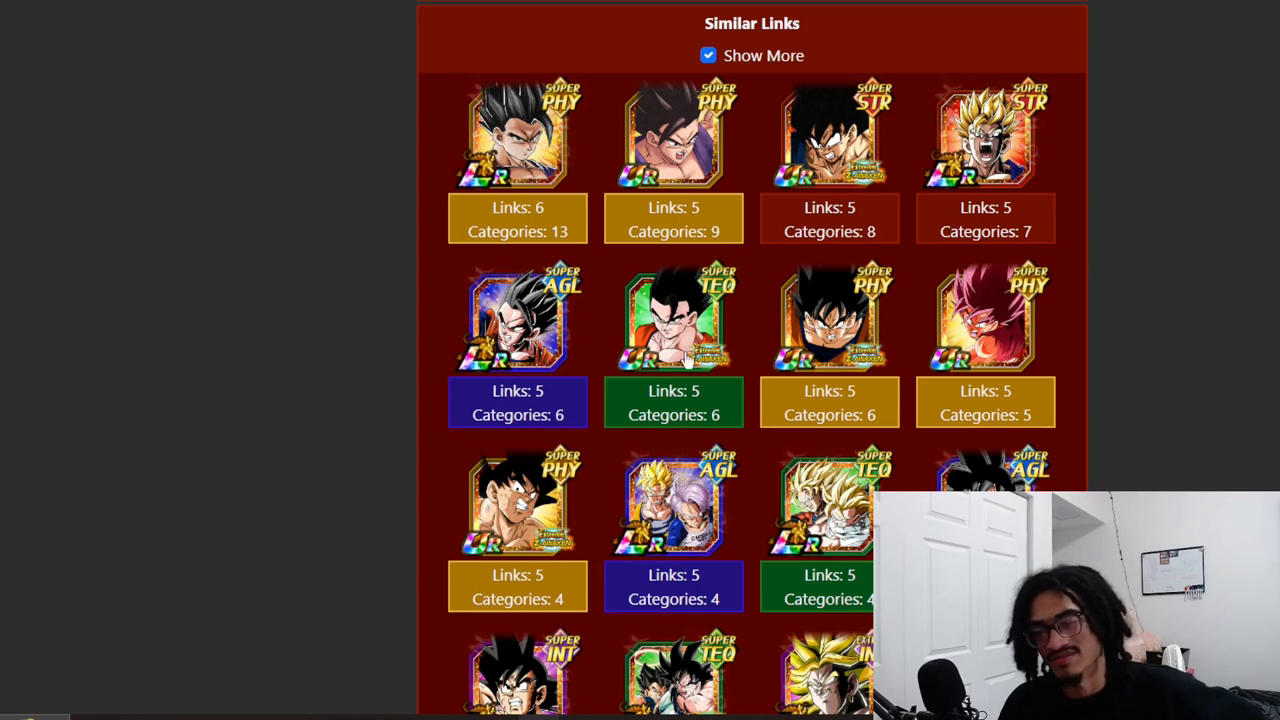
{"action": "mouse_move", "coordinate": [685, 360]}
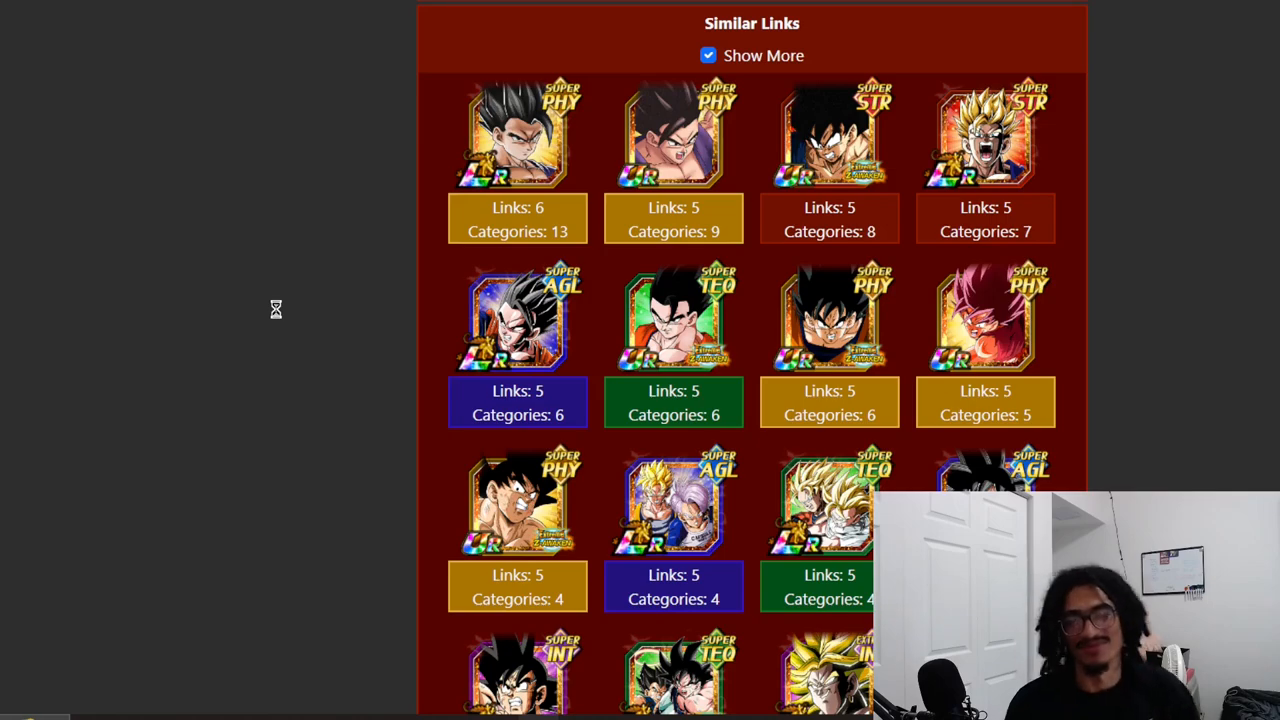
{"action": "scroll", "scroll_direction": "down", "scroll_amount": 3}
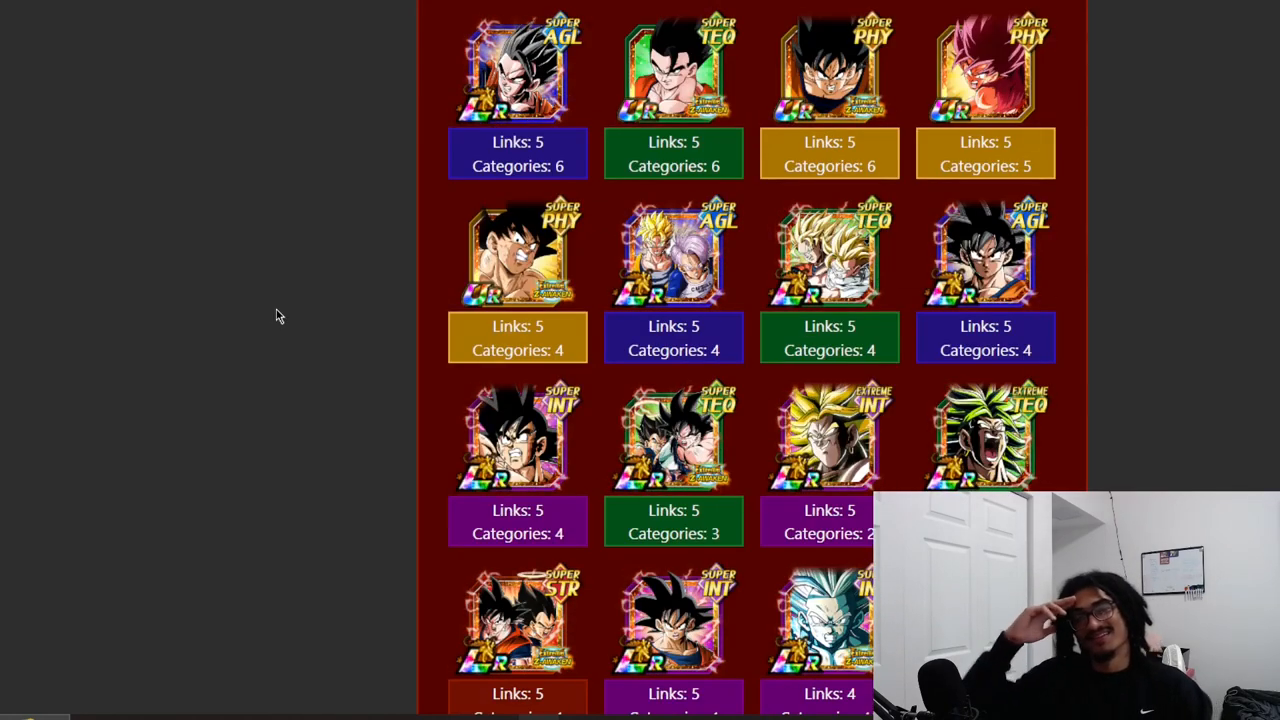